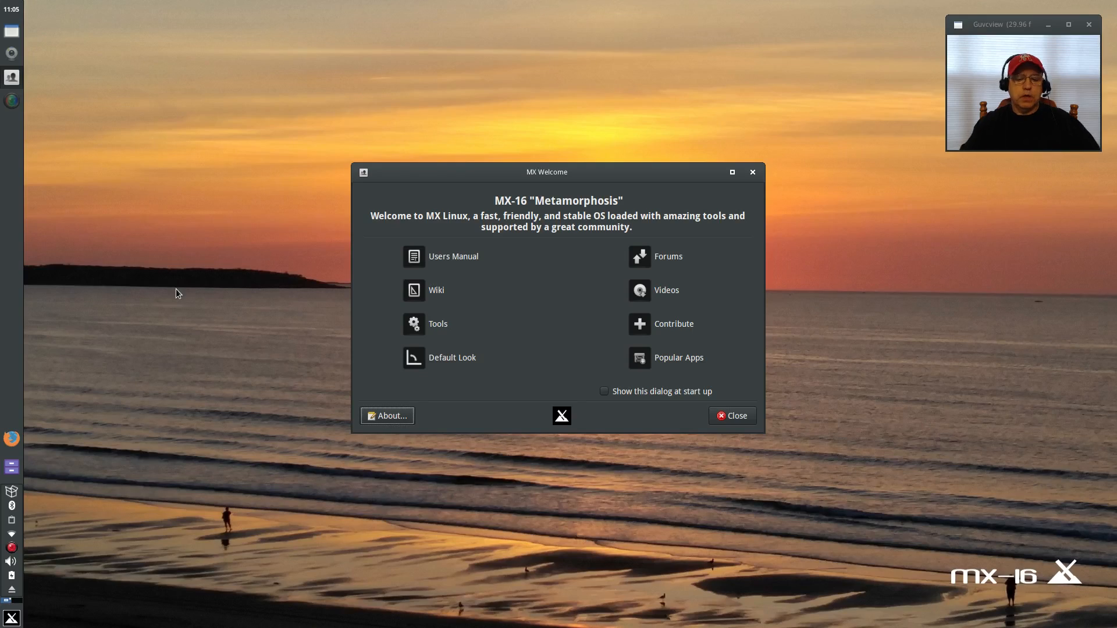
pyautogui.moveTo(316, 237)
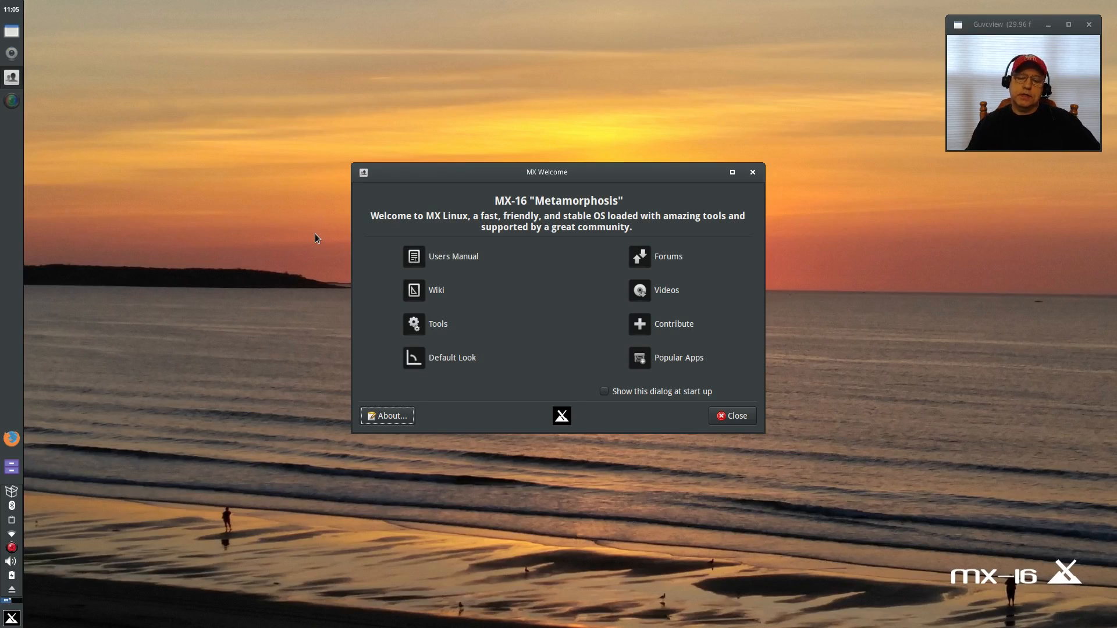
pyautogui.moveTo(299, 265)
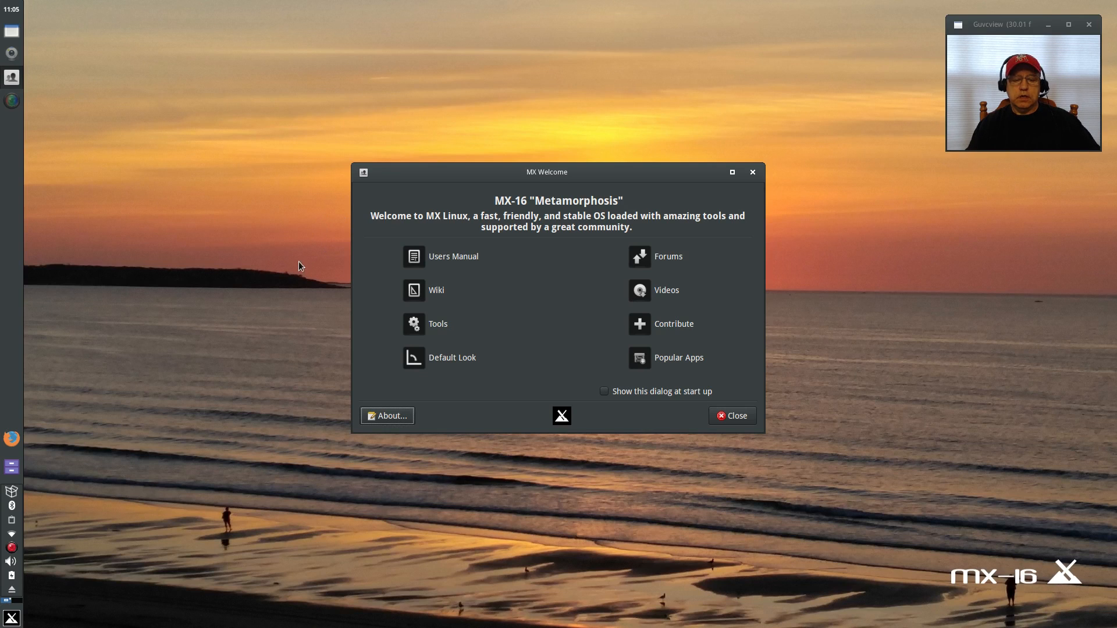
pyautogui.moveTo(271, 278)
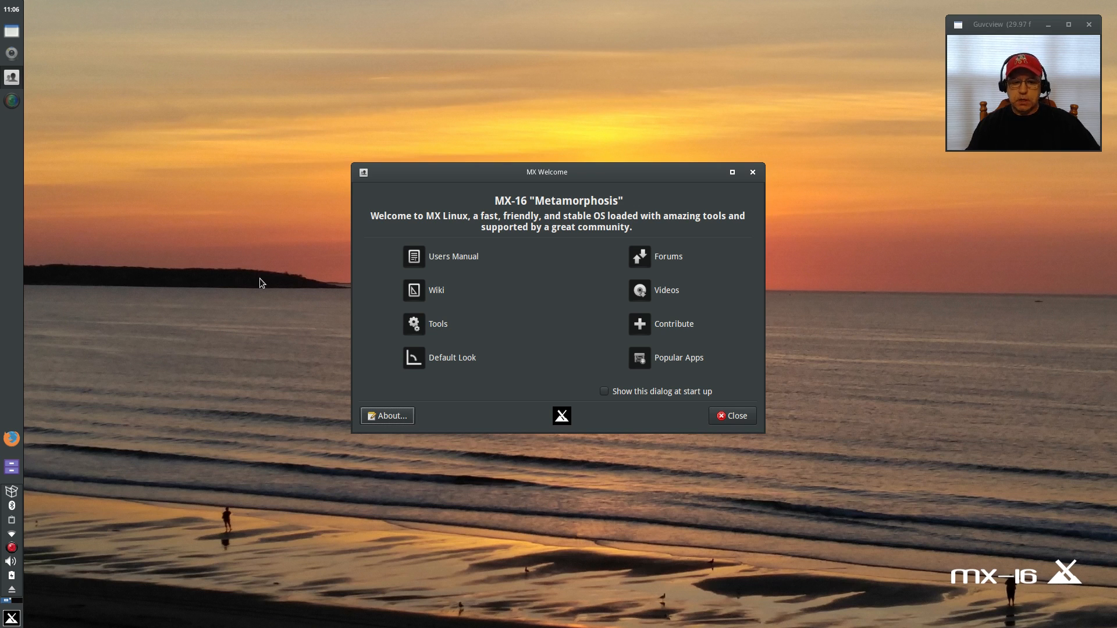
pyautogui.moveTo(202, 283)
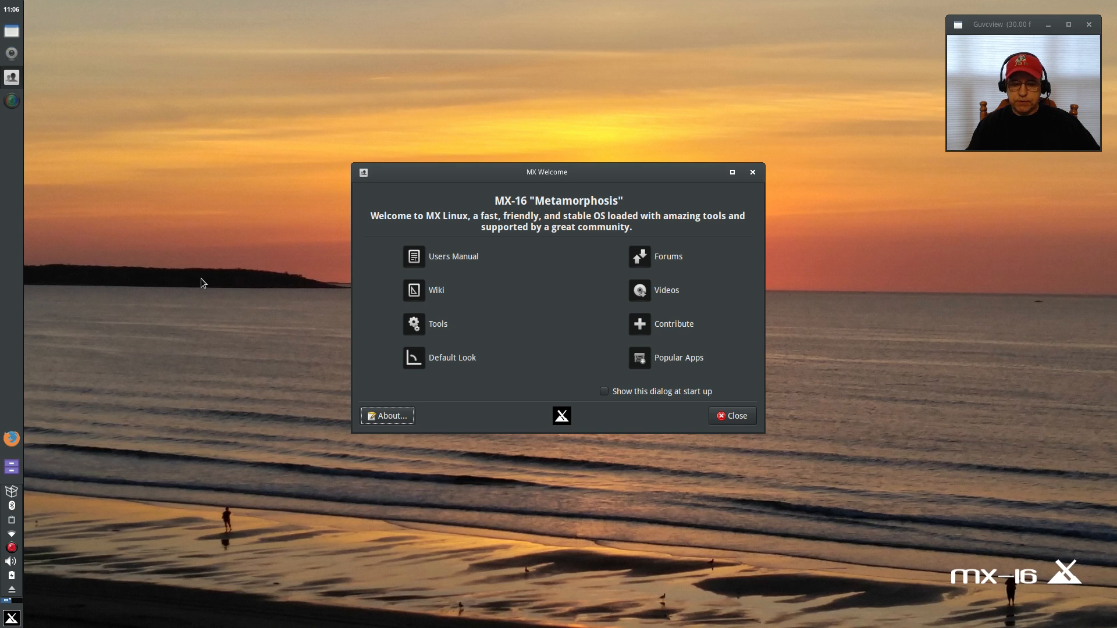
pyautogui.moveTo(181, 282)
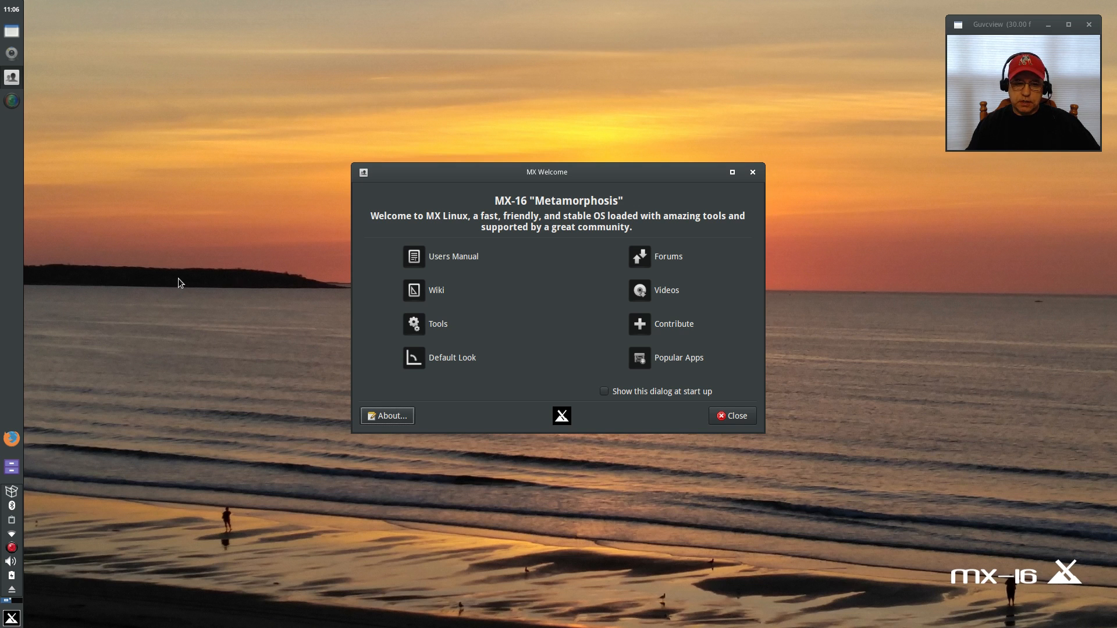
pyautogui.moveTo(503, 223)
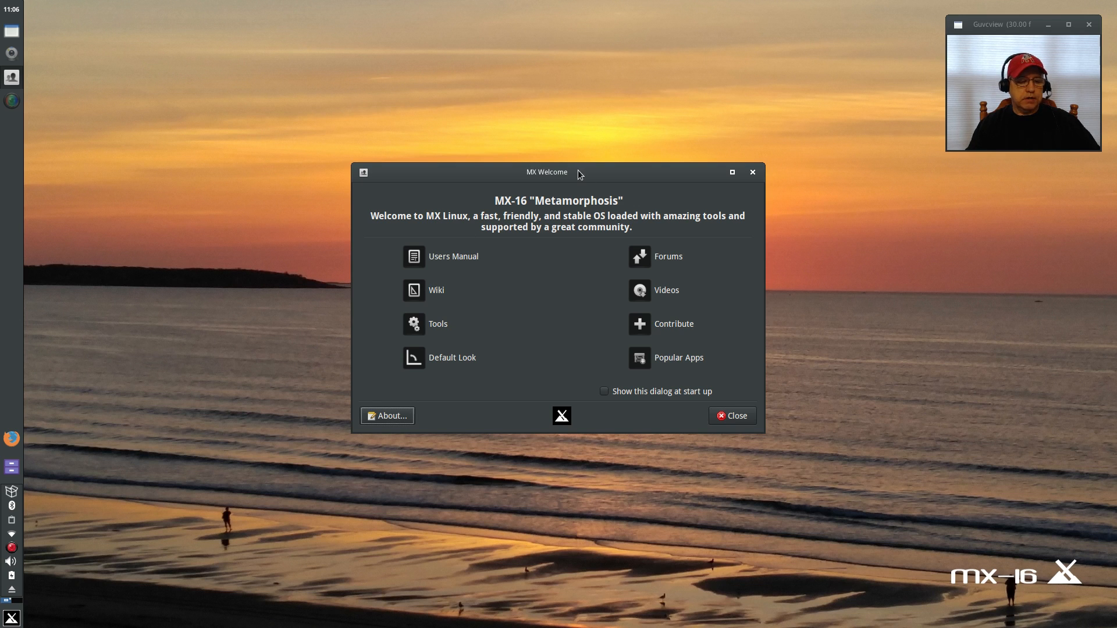
pyautogui.moveTo(572, 176)
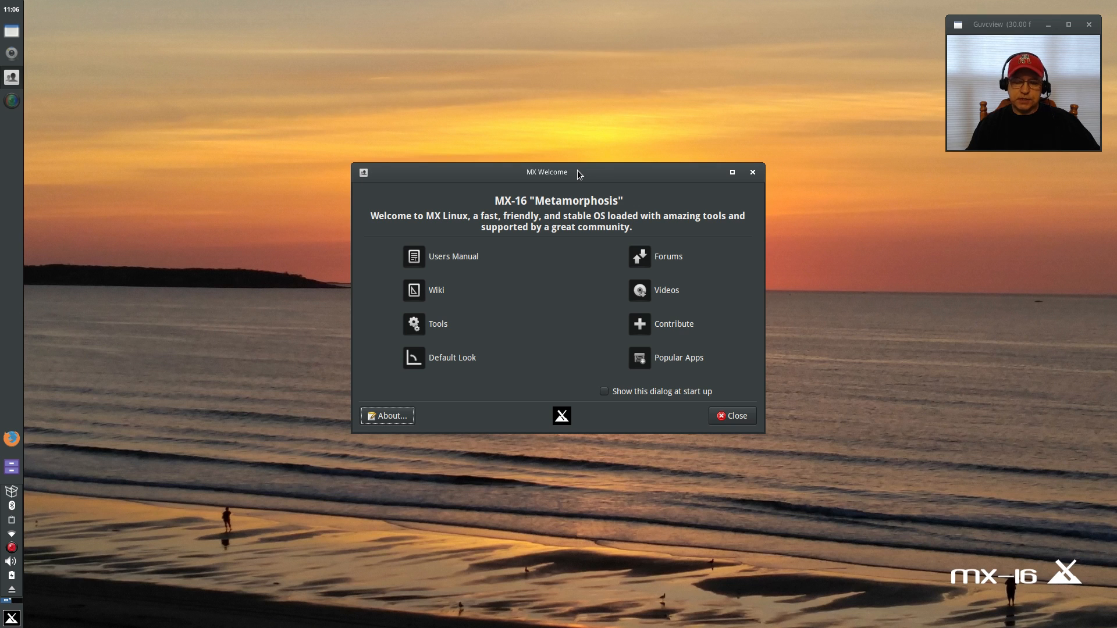
pyautogui.moveTo(273, 284)
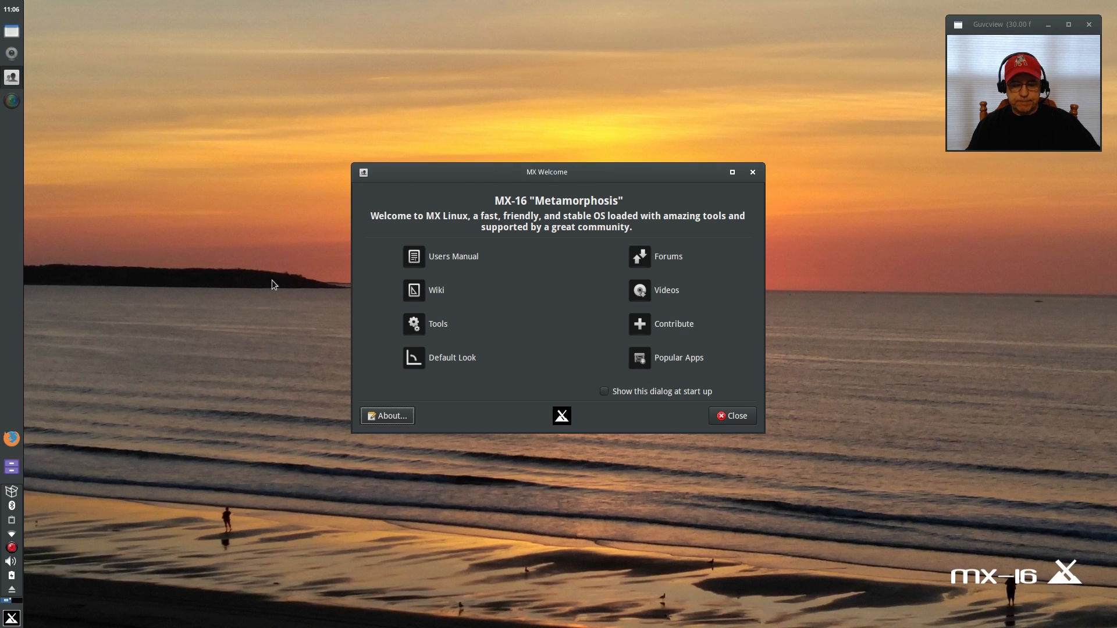
pyautogui.moveTo(515, 175)
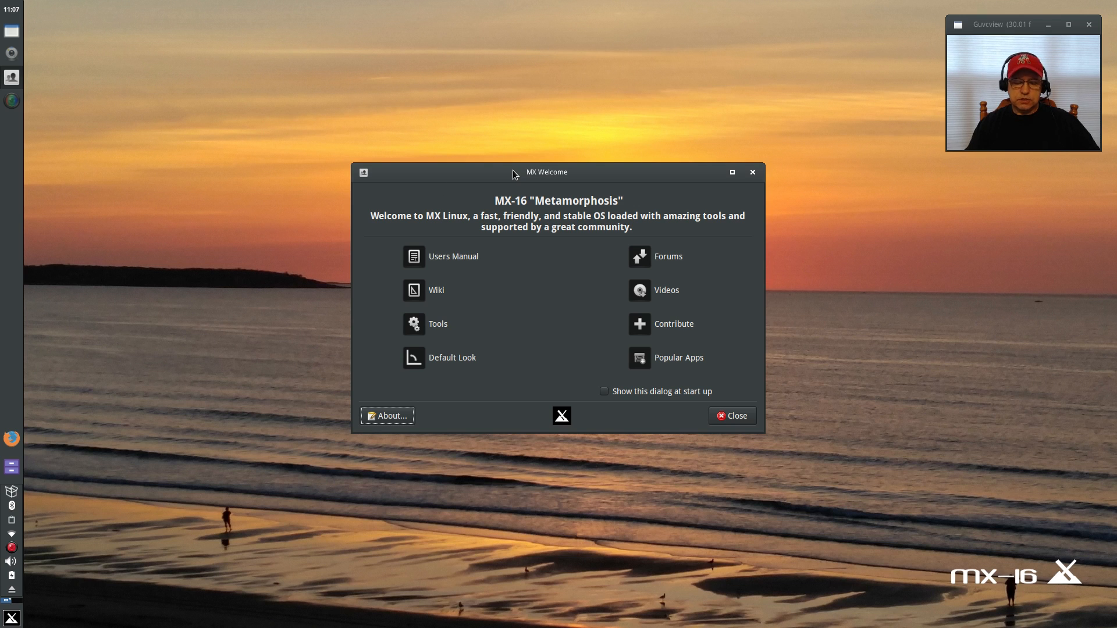
pyautogui.moveTo(155, 503)
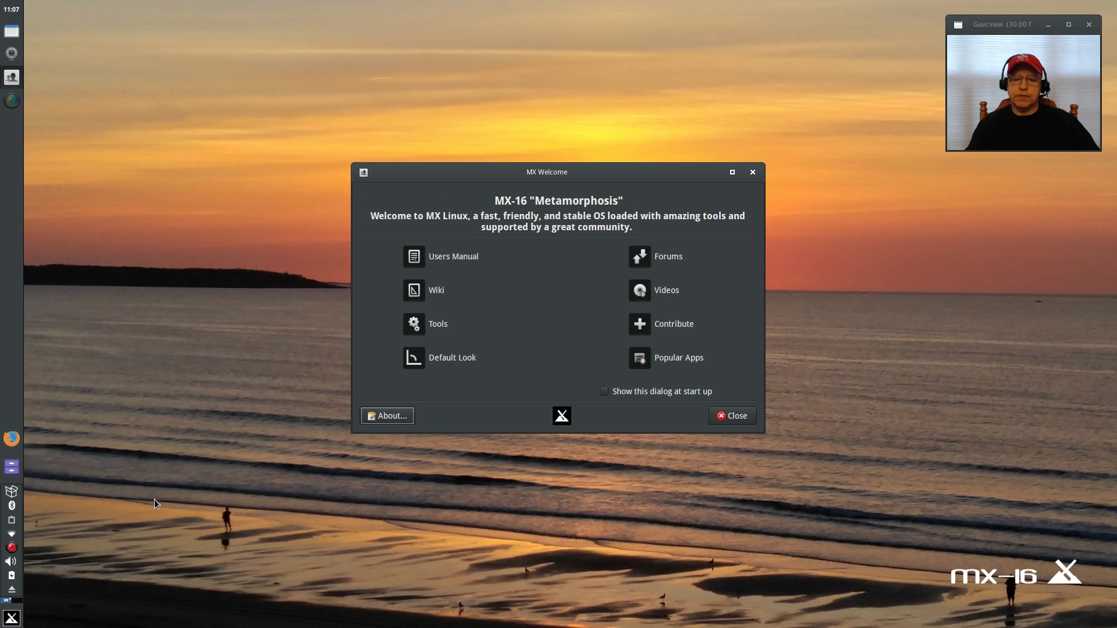
# - Search the Whisker menu for 'mx' to list the MX tools from Apt-notifier through Snapshot
pyautogui.click(11, 616)
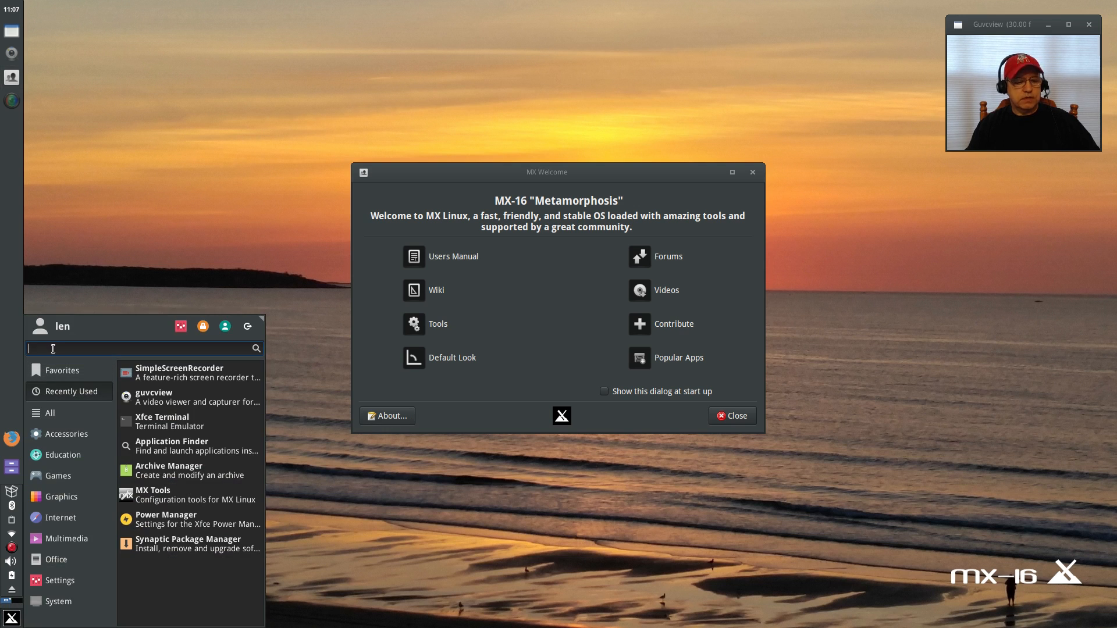
pyautogui.write('mx')
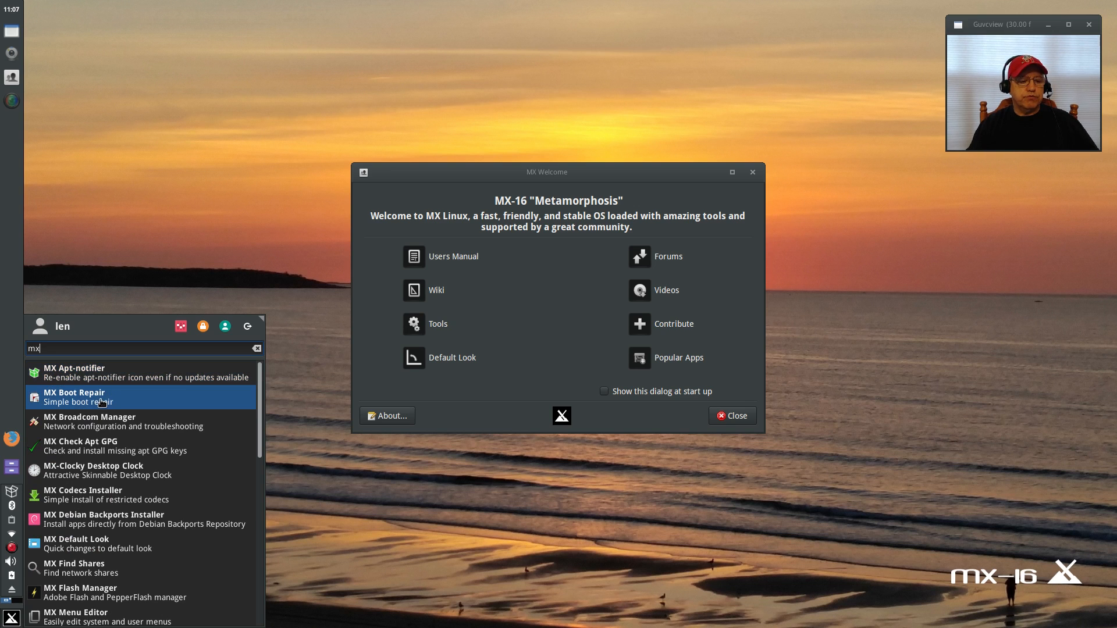
pyautogui.moveTo(105, 421)
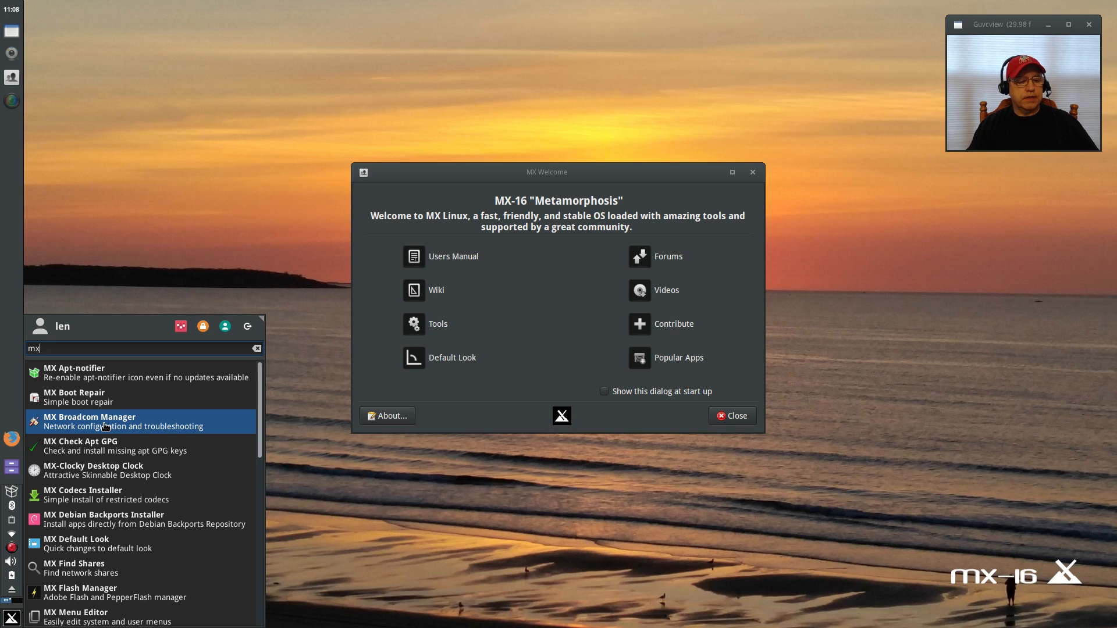
pyautogui.moveTo(128, 445)
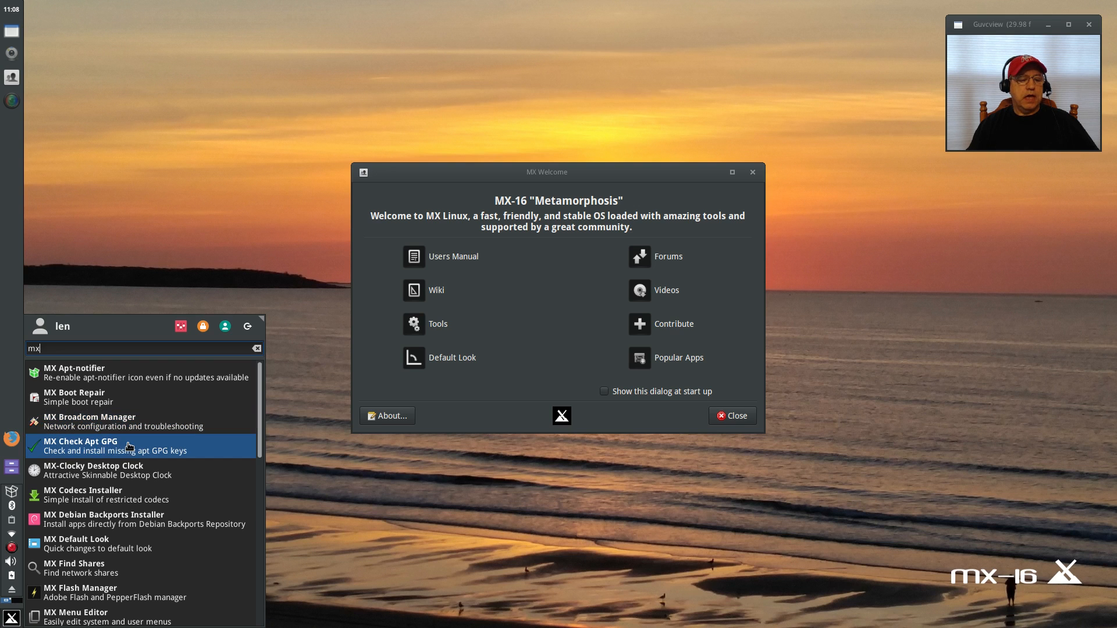
pyautogui.moveTo(103, 494)
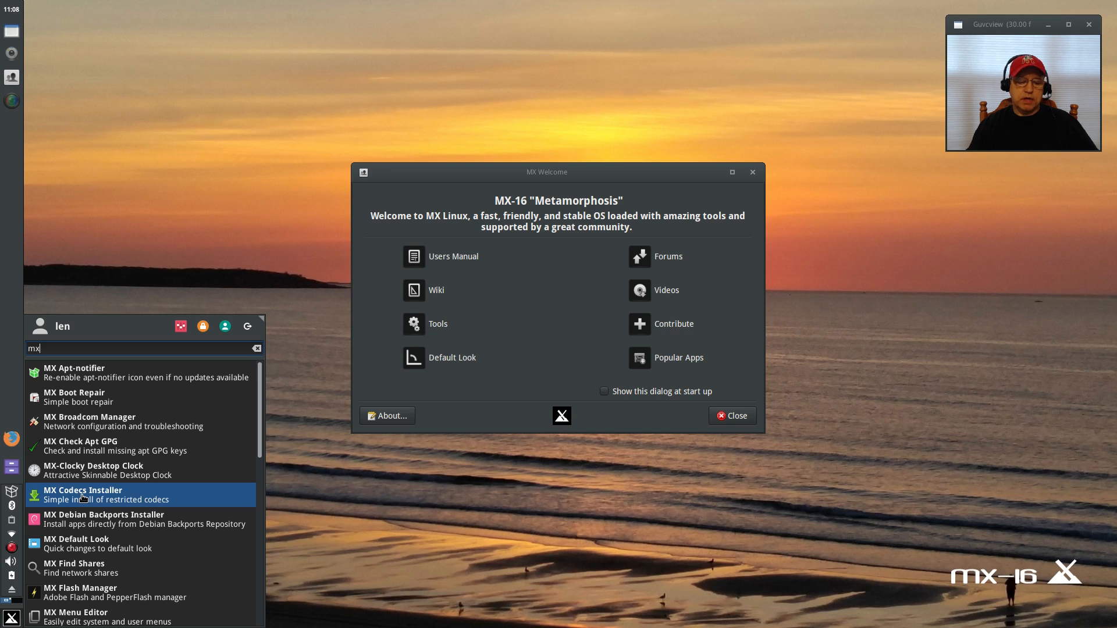
pyautogui.moveTo(81, 523)
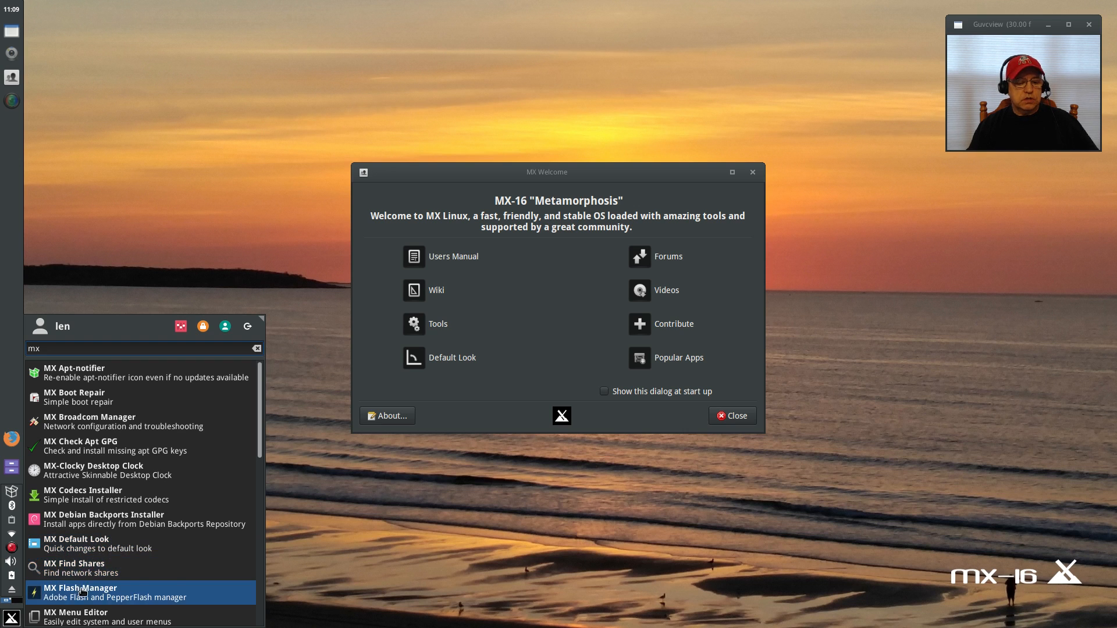
pyautogui.scroll(-3)
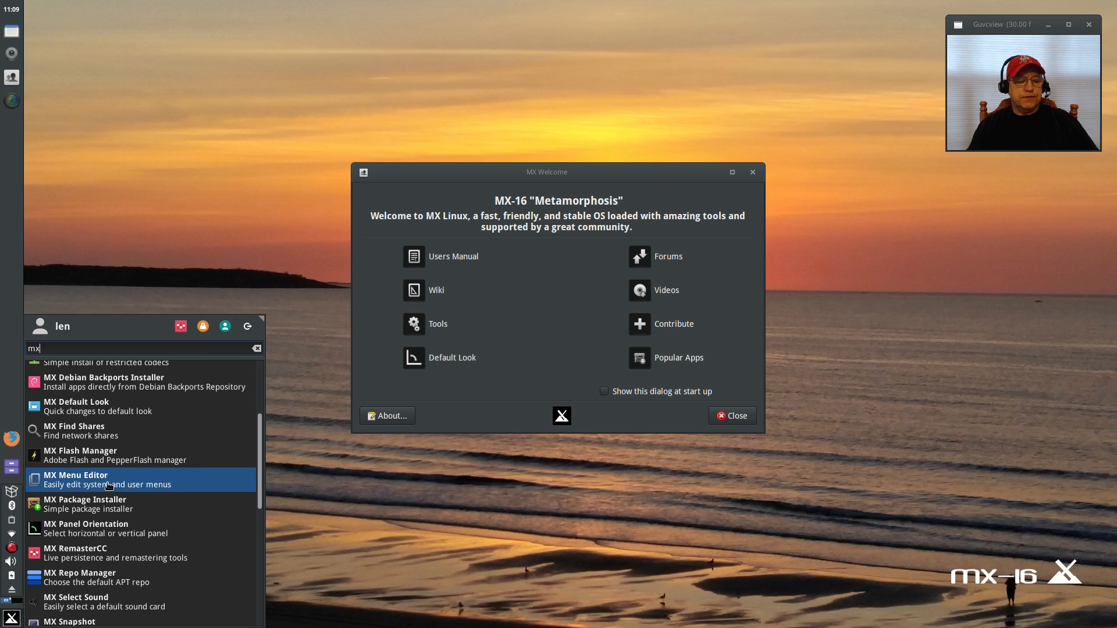
pyautogui.moveTo(74, 508)
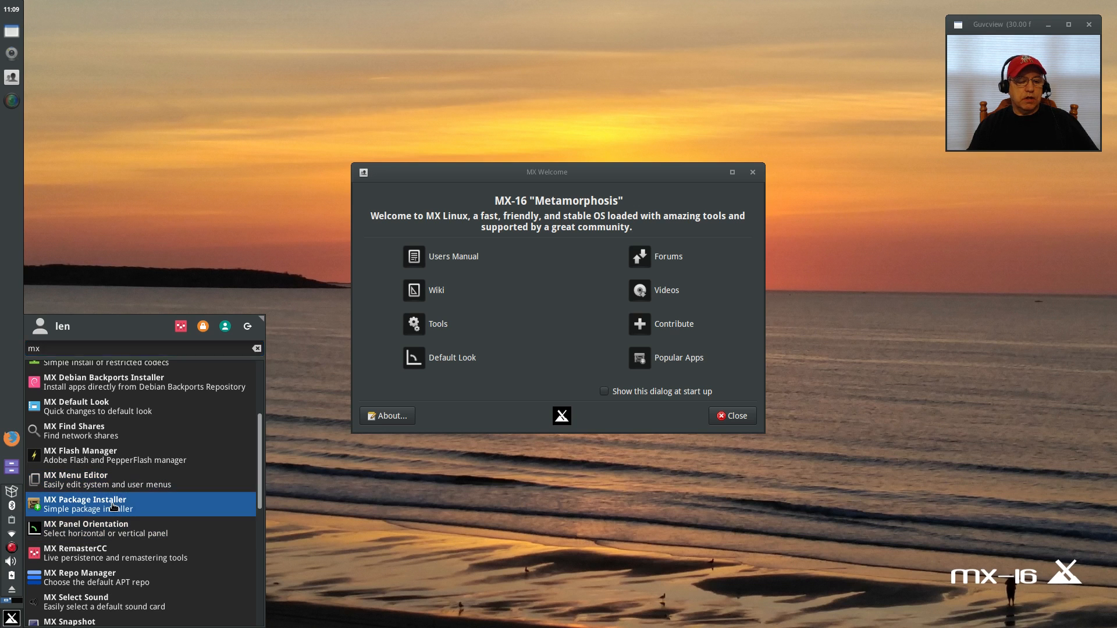
pyautogui.click(84, 504)
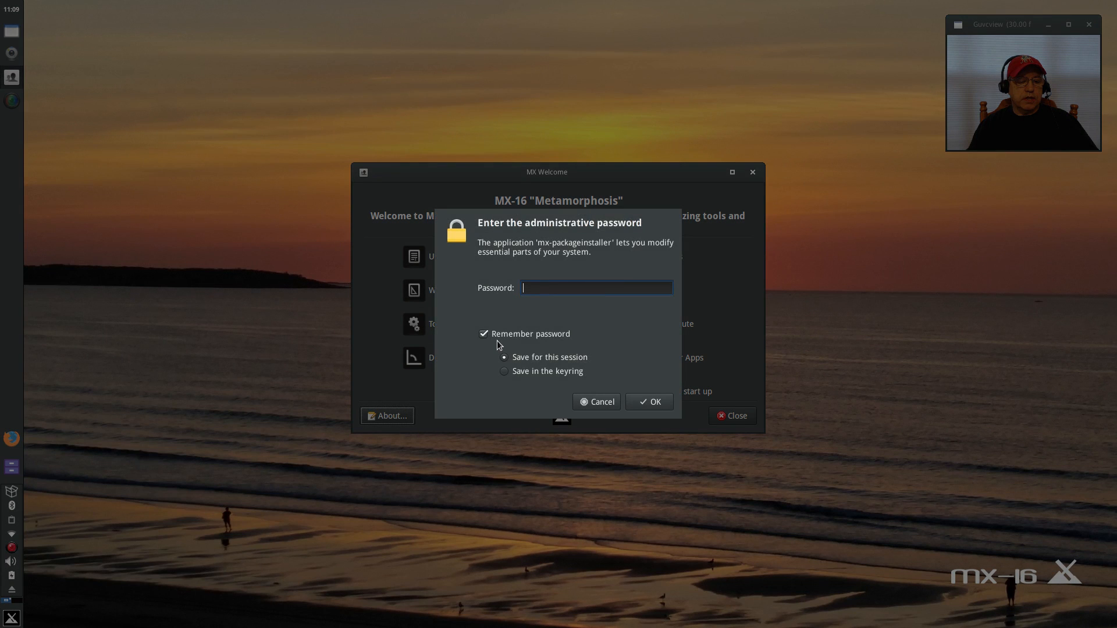
pyautogui.click(597, 401)
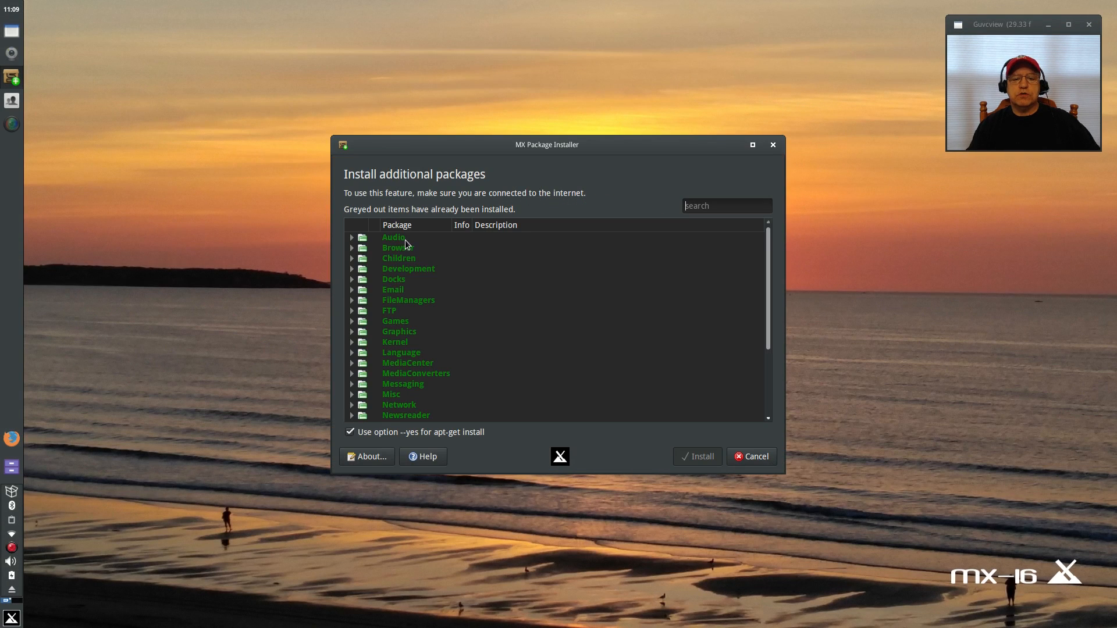
pyautogui.moveTo(411, 250)
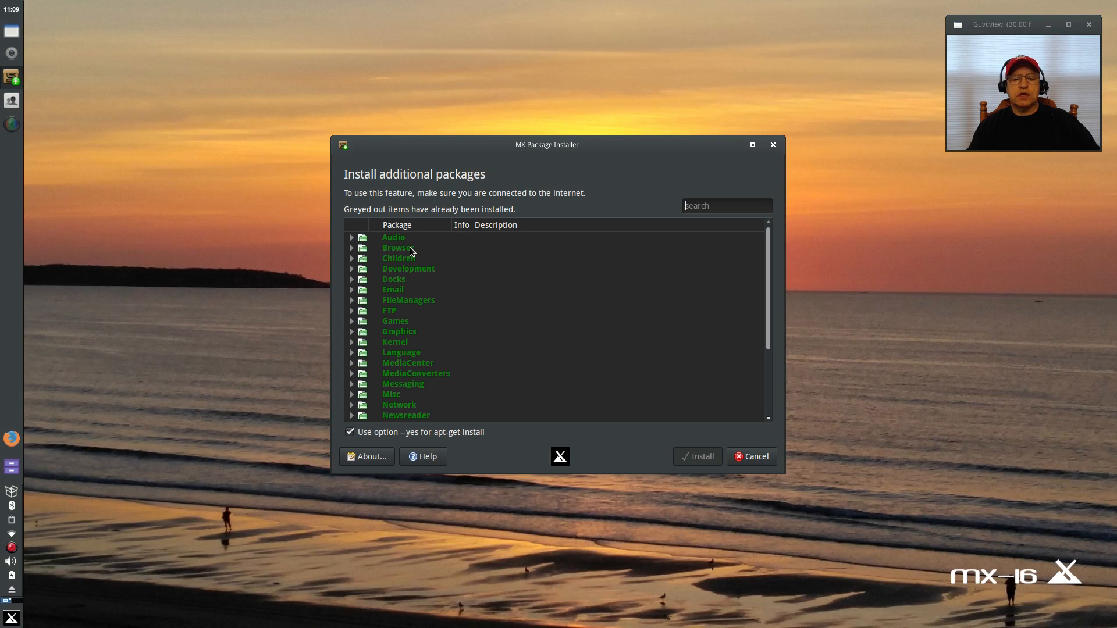
pyautogui.moveTo(401, 259)
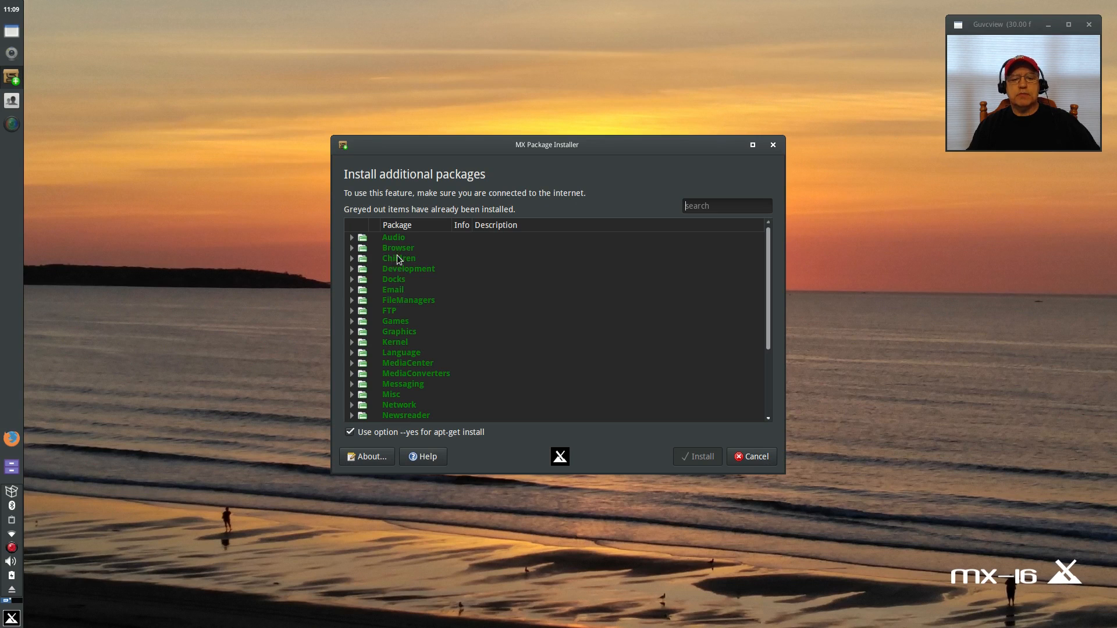
pyautogui.moveTo(405, 396)
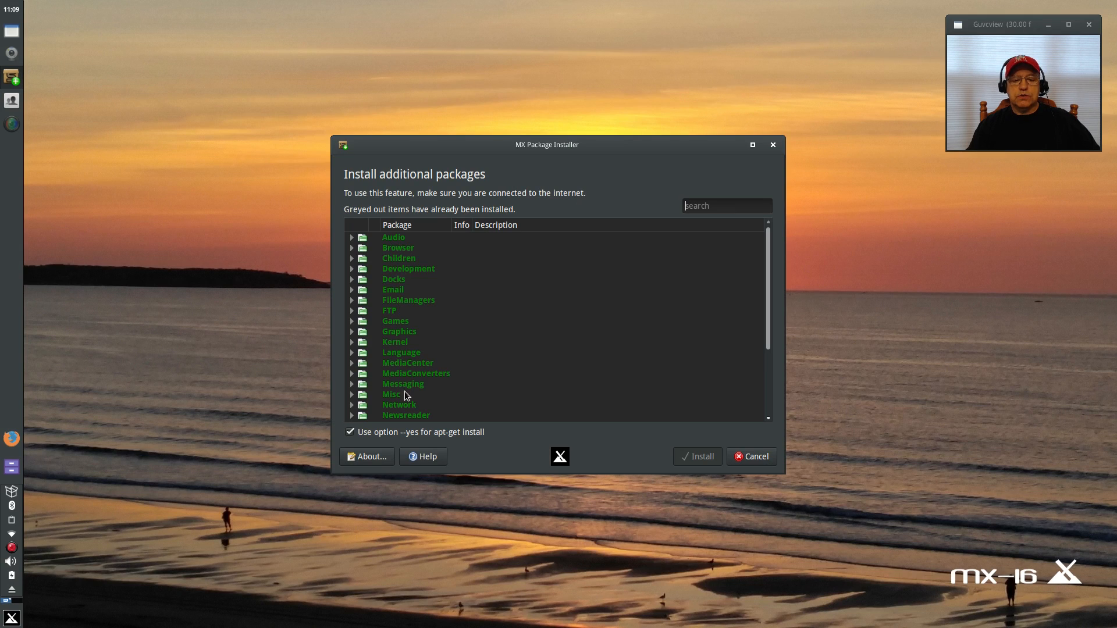
pyautogui.moveTo(420, 375)
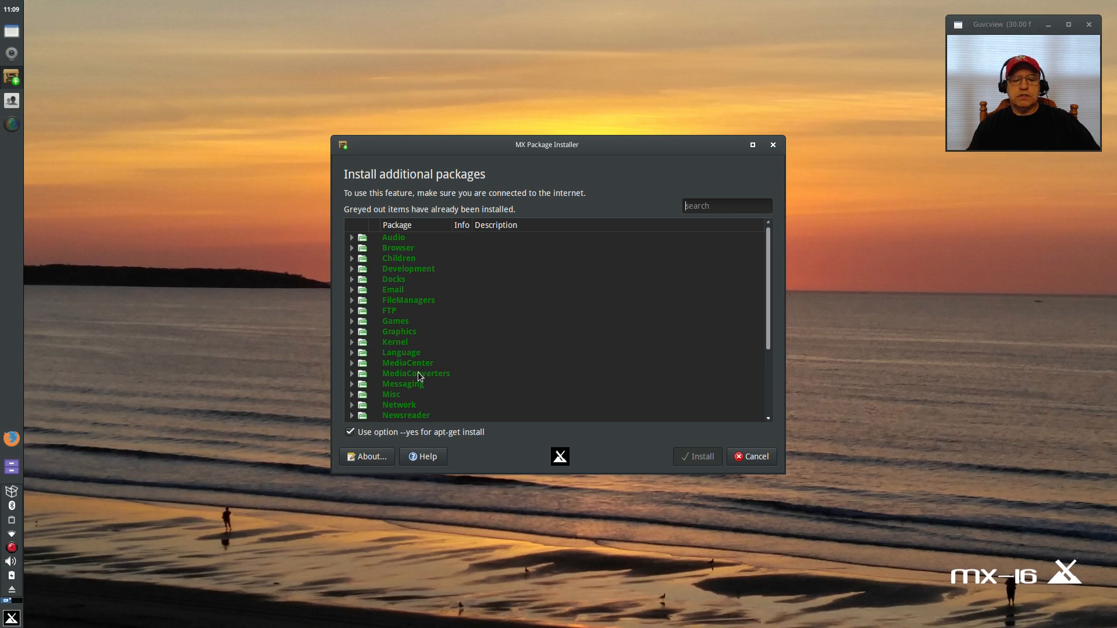
pyautogui.moveTo(396, 312)
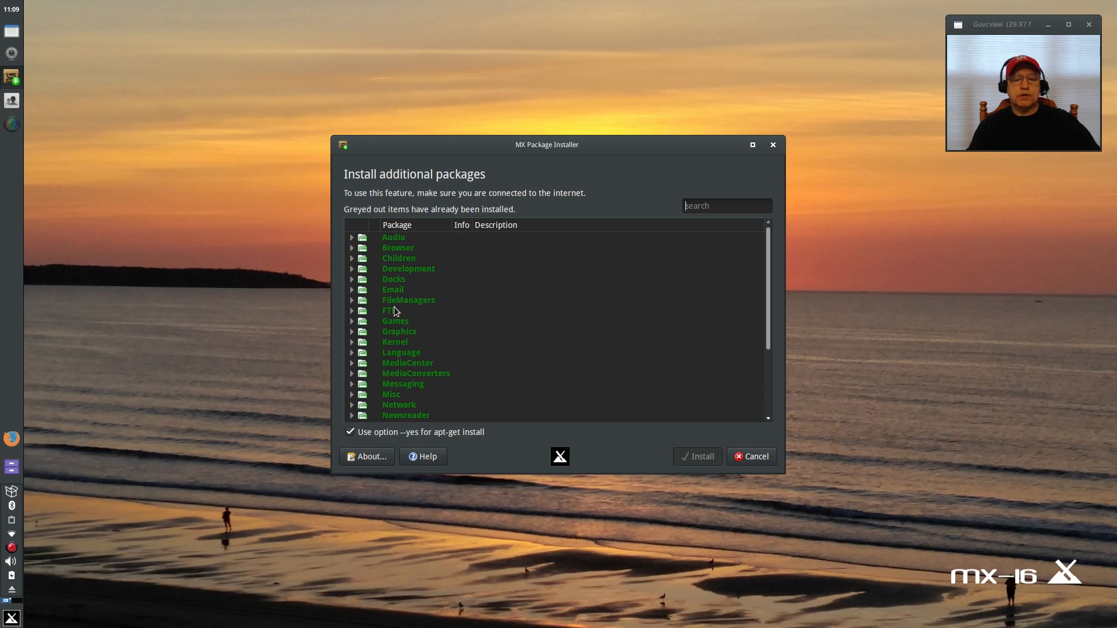
pyautogui.moveTo(353, 256)
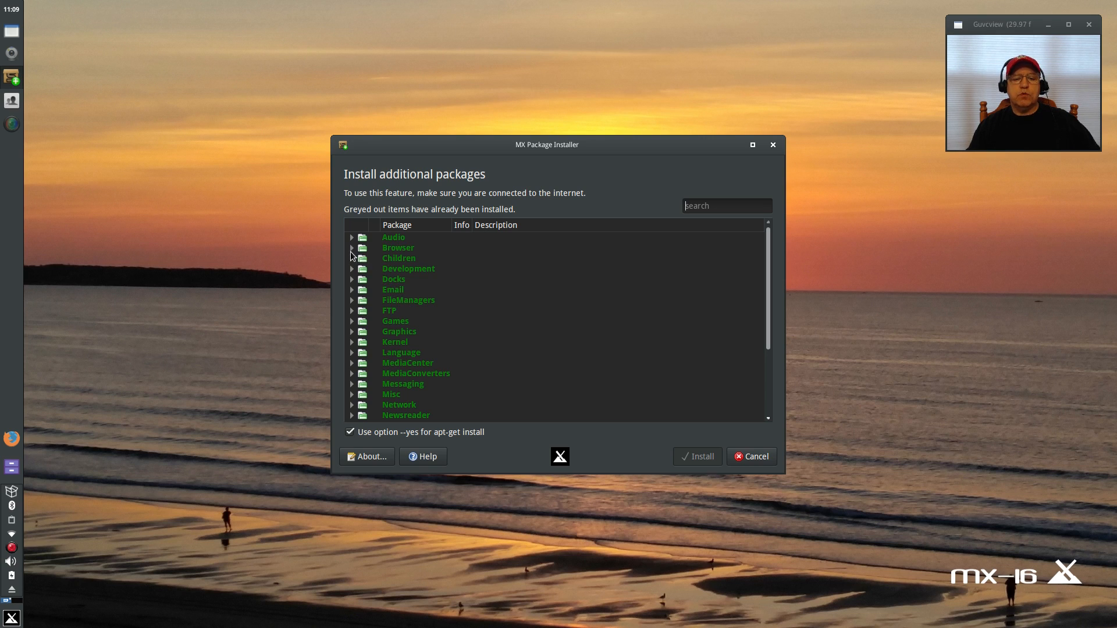
# - Expand the Browser category and mark Google-Chrome-stable for installation
pyautogui.click(351, 246)
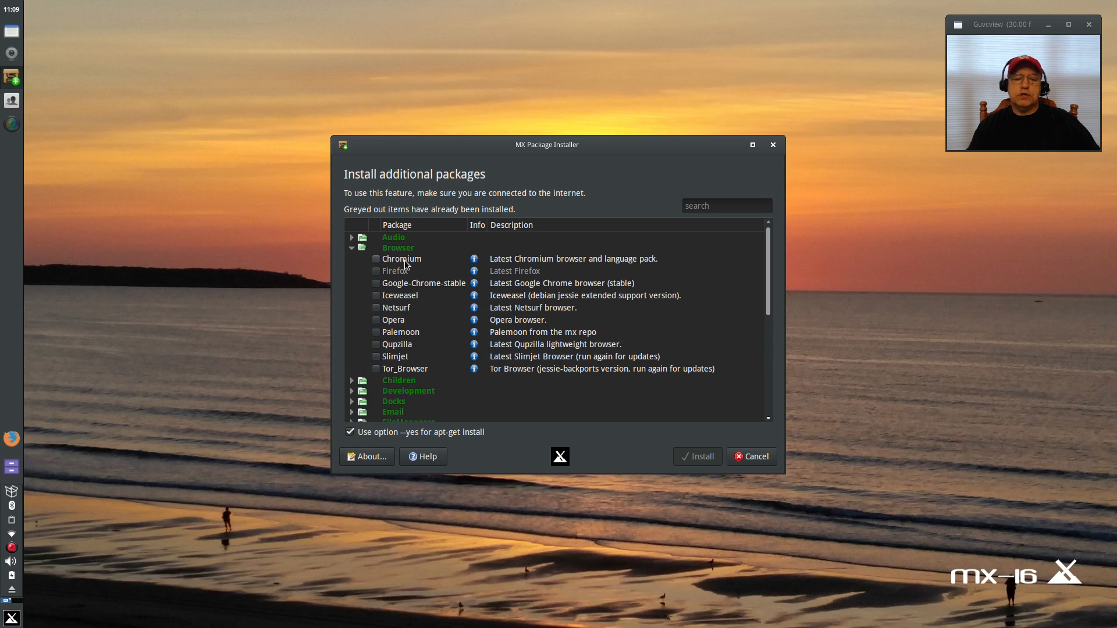
pyautogui.moveTo(433, 288)
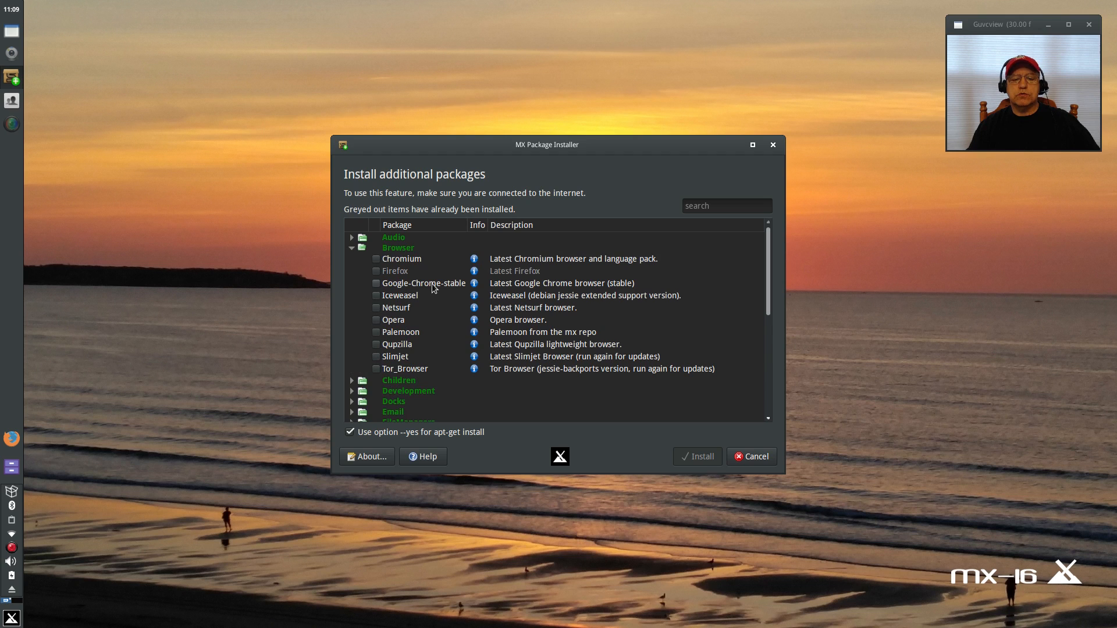
pyautogui.moveTo(415, 335)
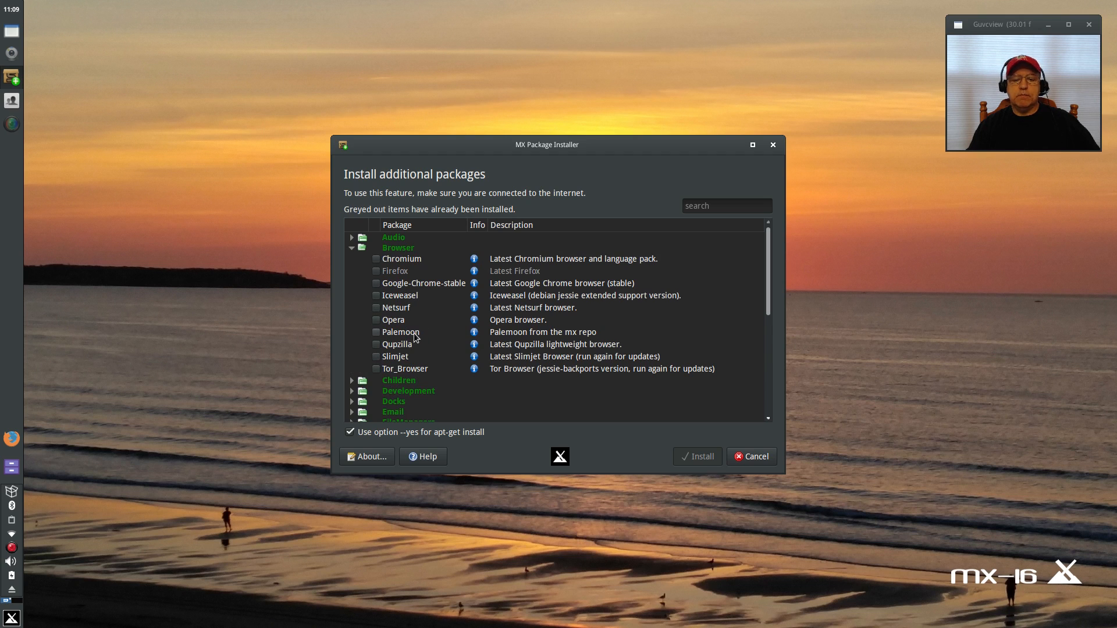
pyautogui.moveTo(404, 351)
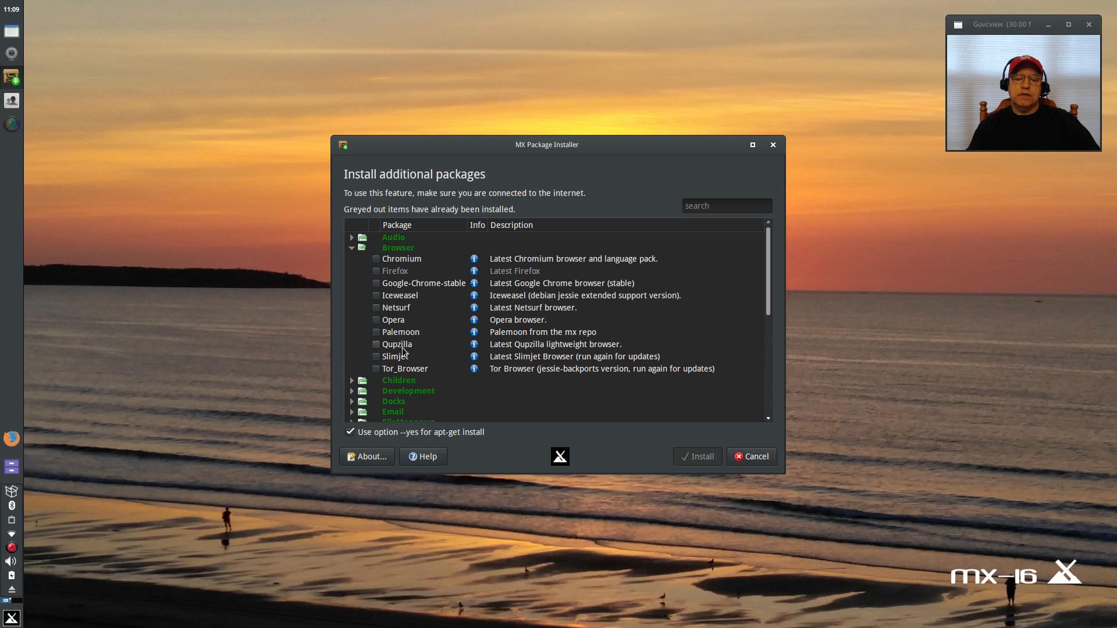
pyautogui.moveTo(417, 277)
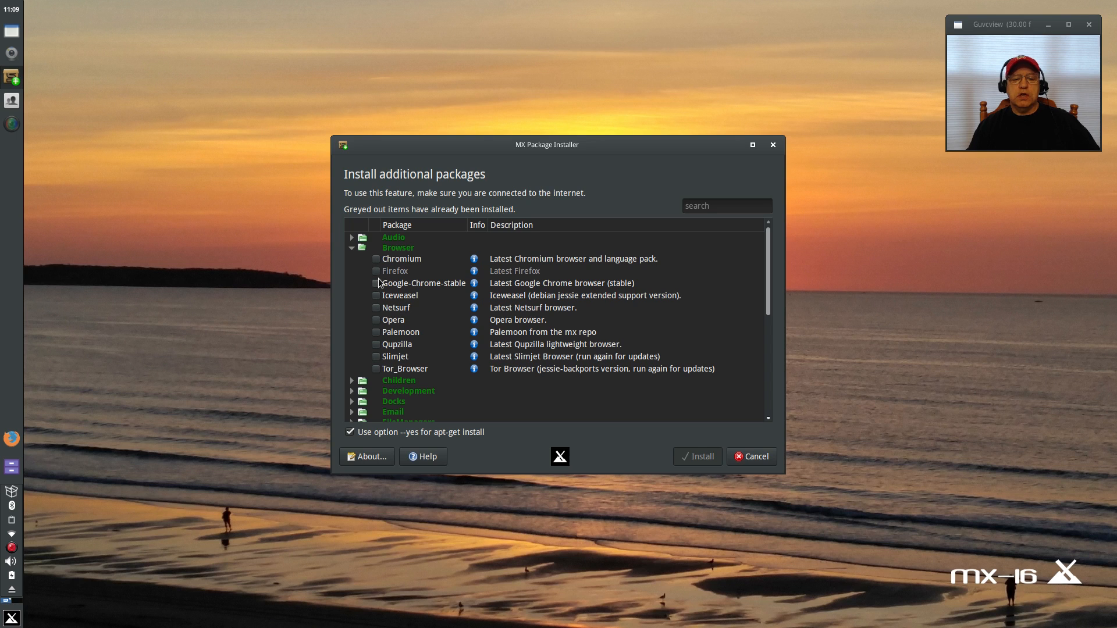
pyautogui.click(376, 282)
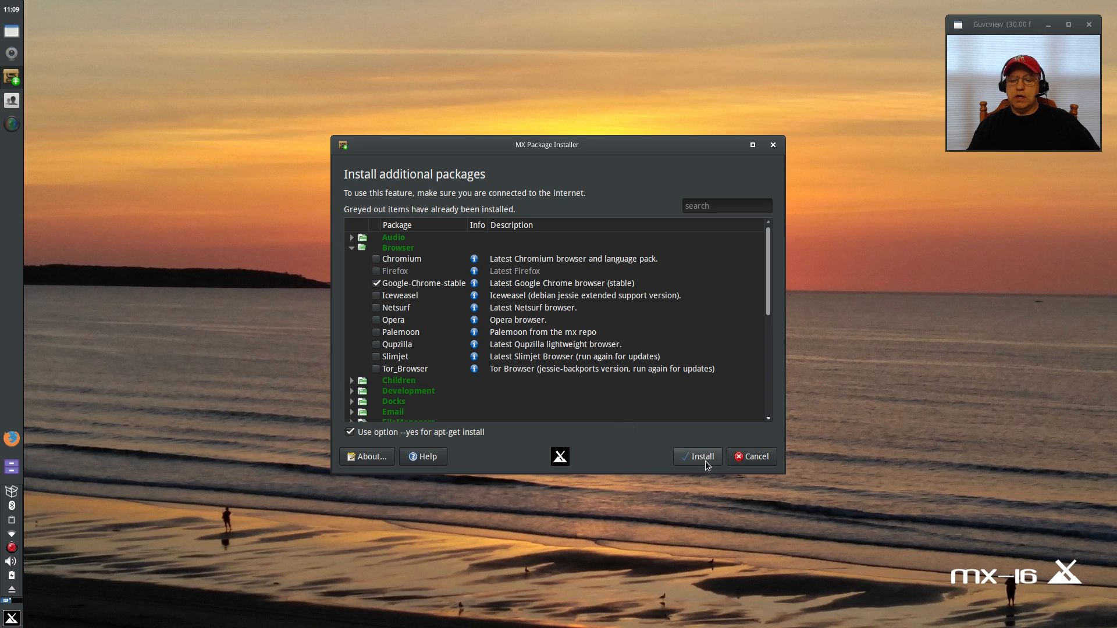
pyautogui.moveTo(614, 241)
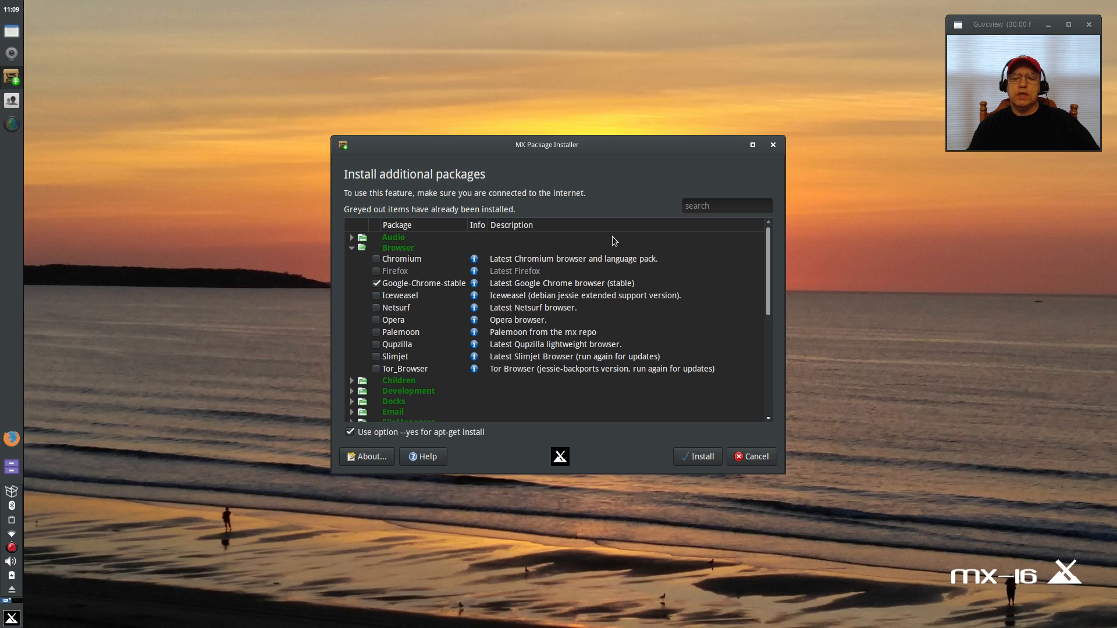
pyautogui.moveTo(772, 146)
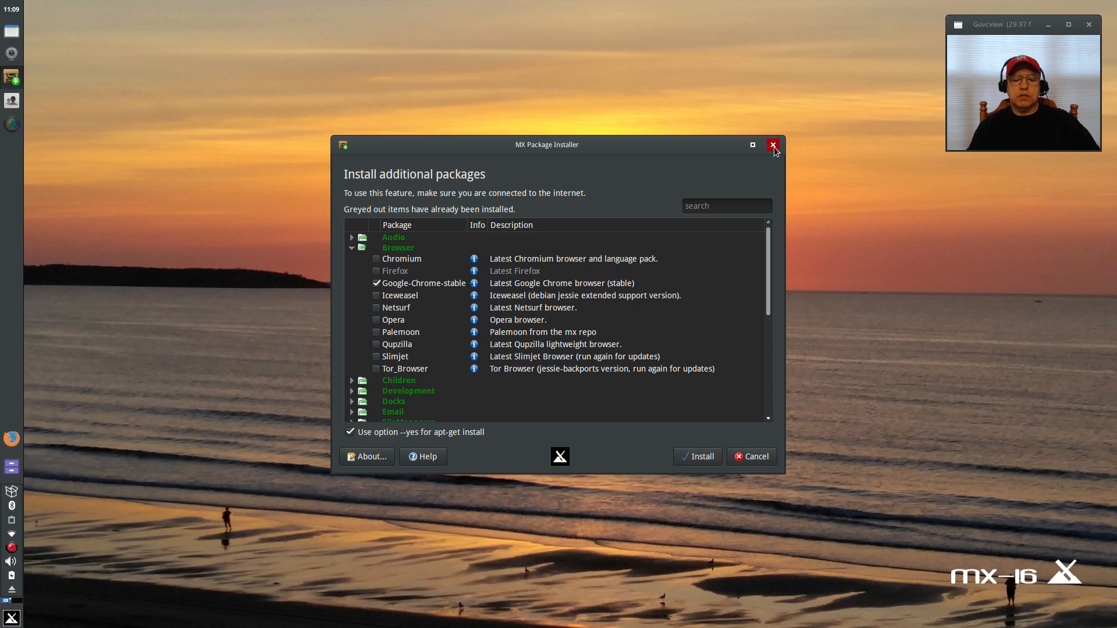
# - Close the installer, then search the Whisker menu for 'mx' down to MX Tools and MX USB Unmounter
pyautogui.click(772, 146)
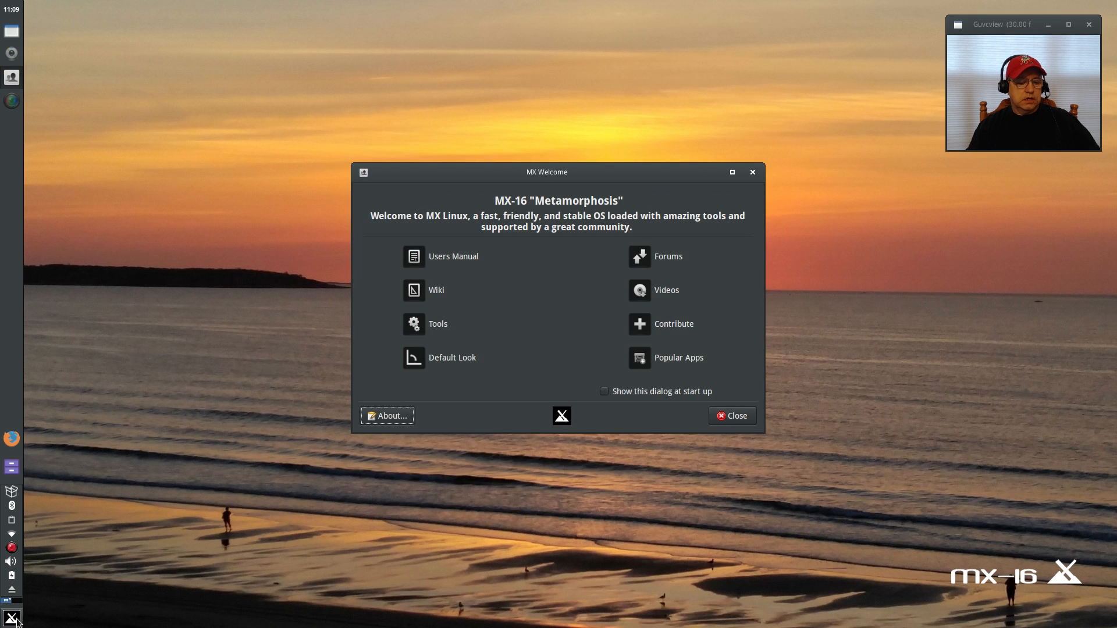
pyautogui.click(10, 617)
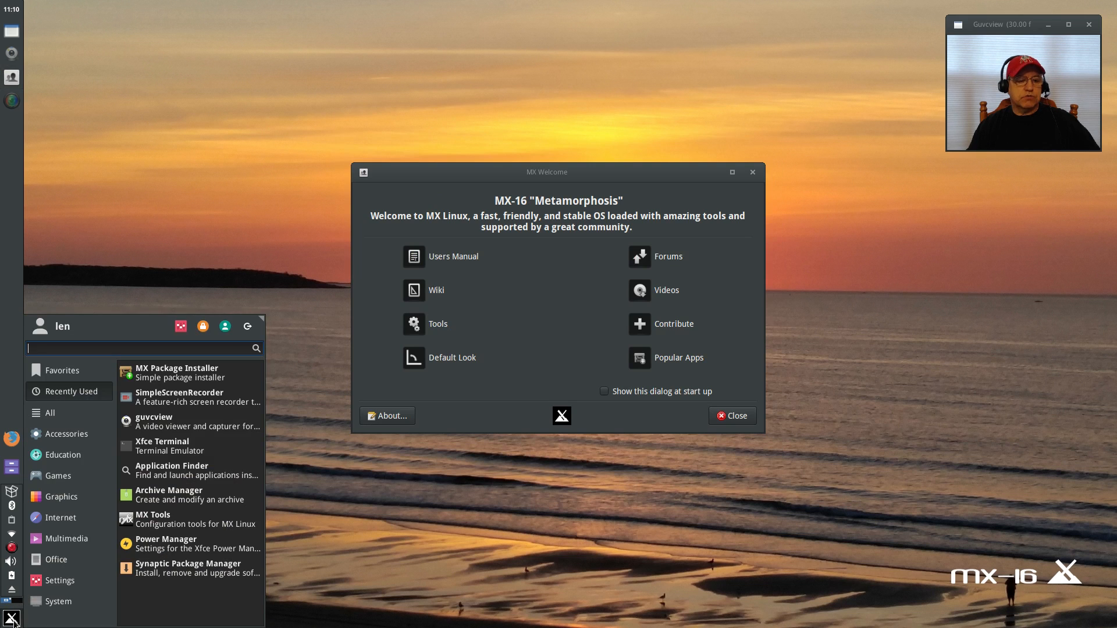
pyautogui.write('m')
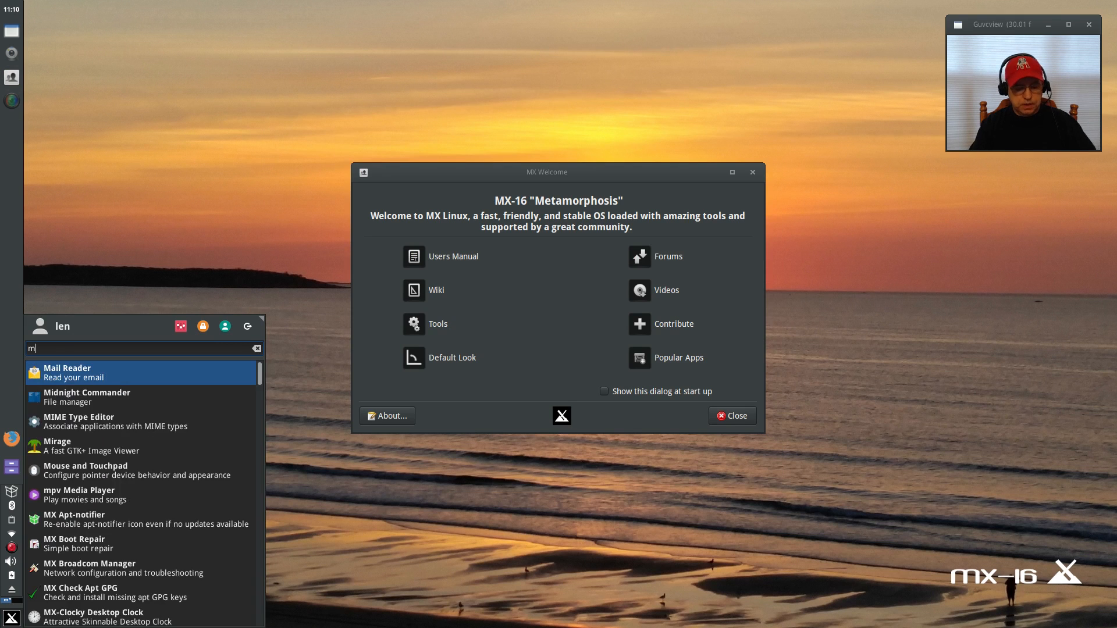
pyautogui.write('x')
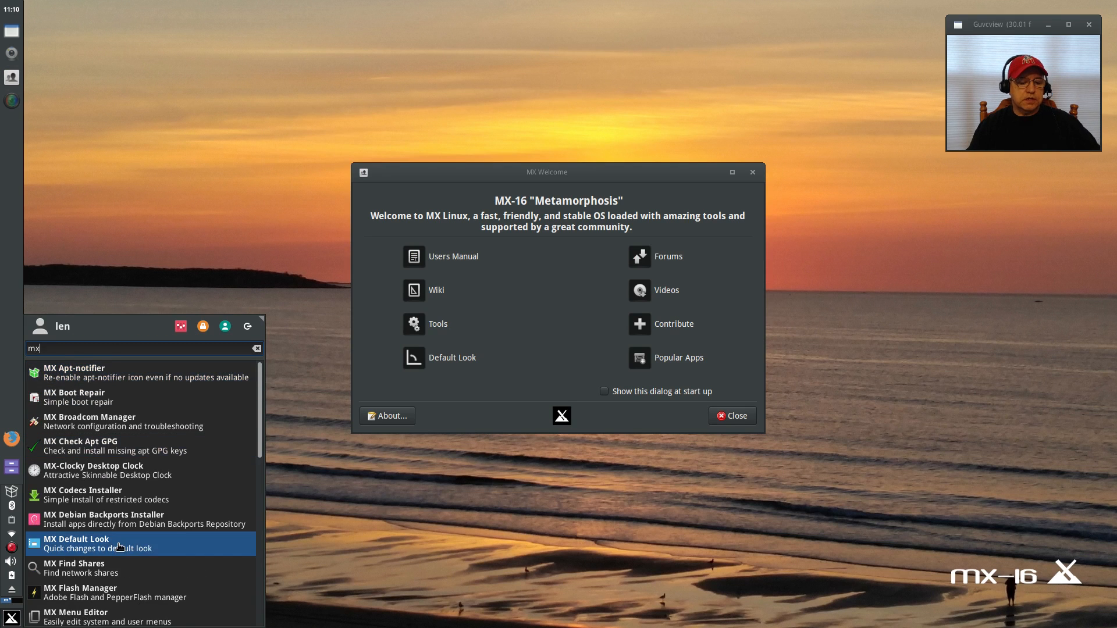
pyautogui.scroll(-3)
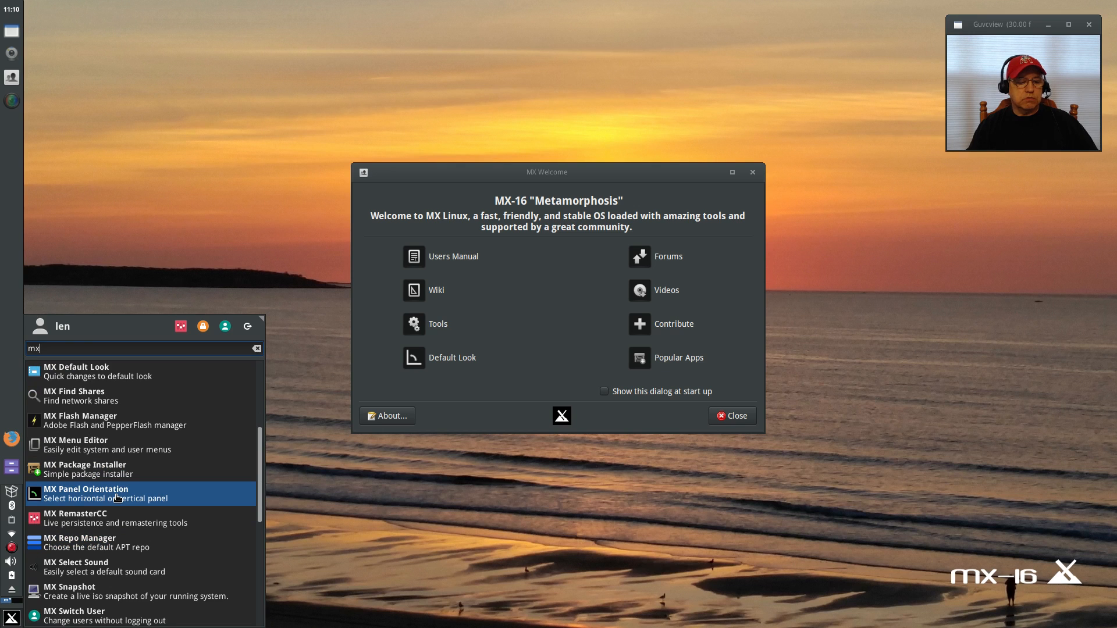
pyautogui.moveTo(93, 518)
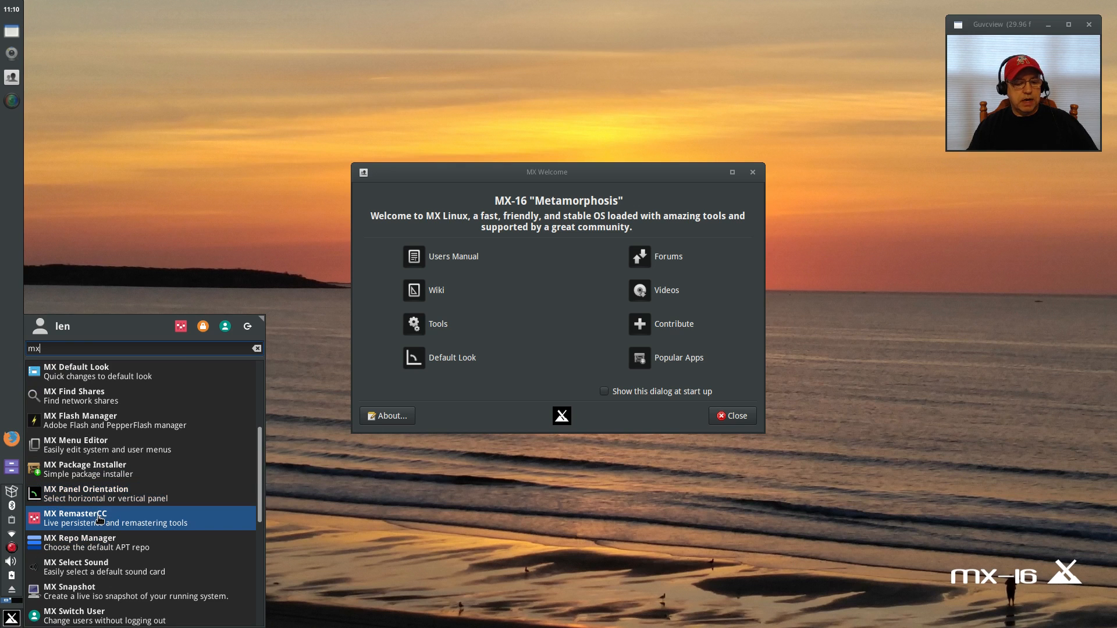
pyautogui.moveTo(100, 543)
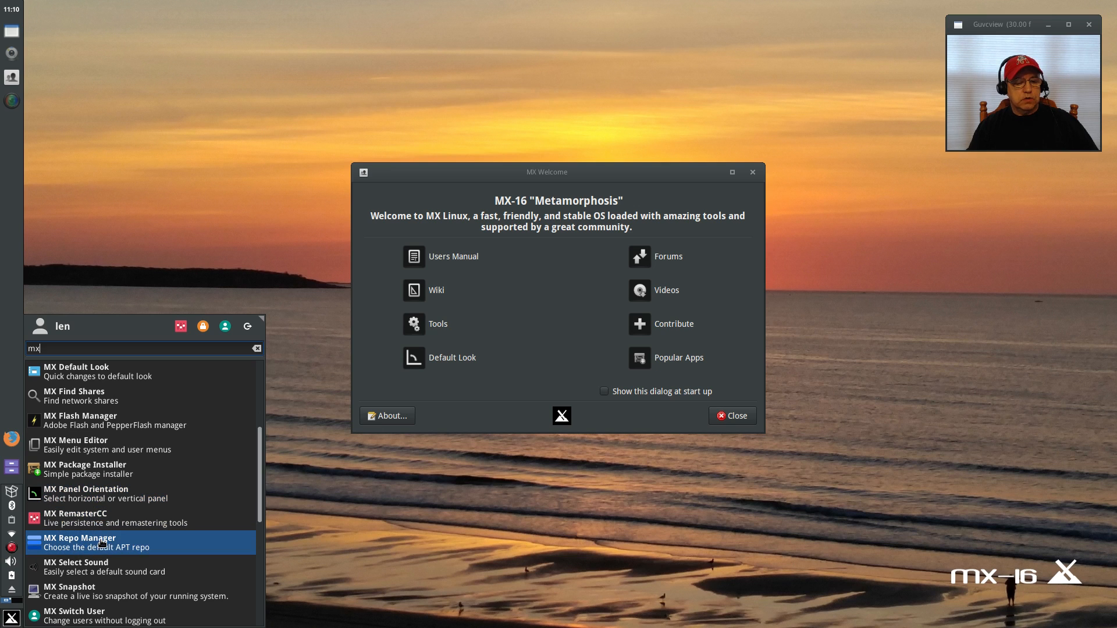
pyautogui.moveTo(100, 567)
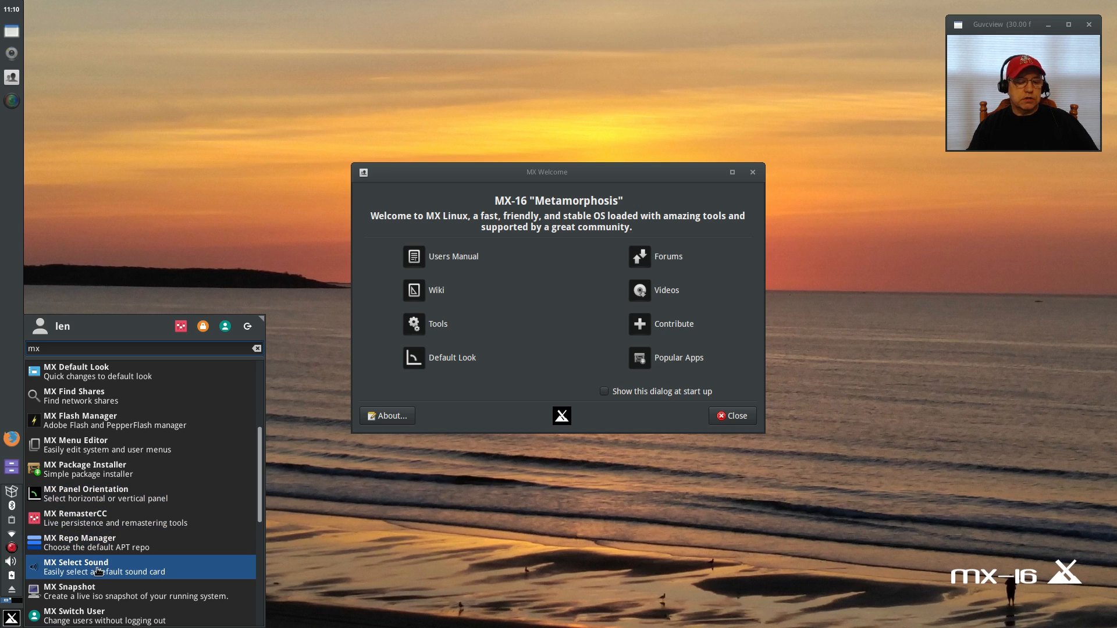
pyautogui.moveTo(96, 591)
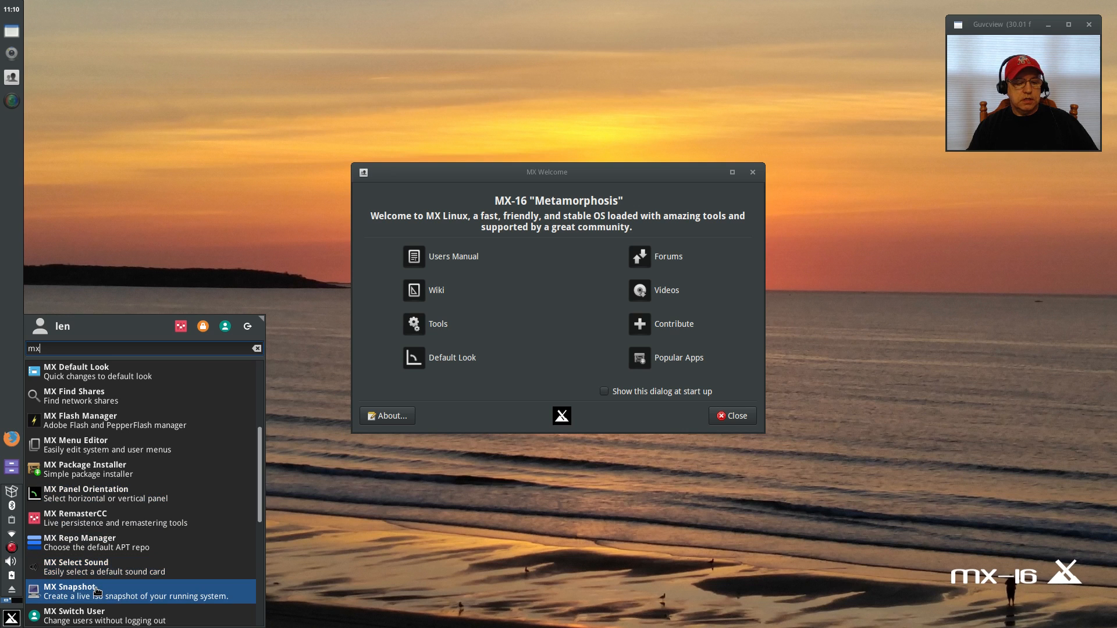
pyautogui.scroll(-3)
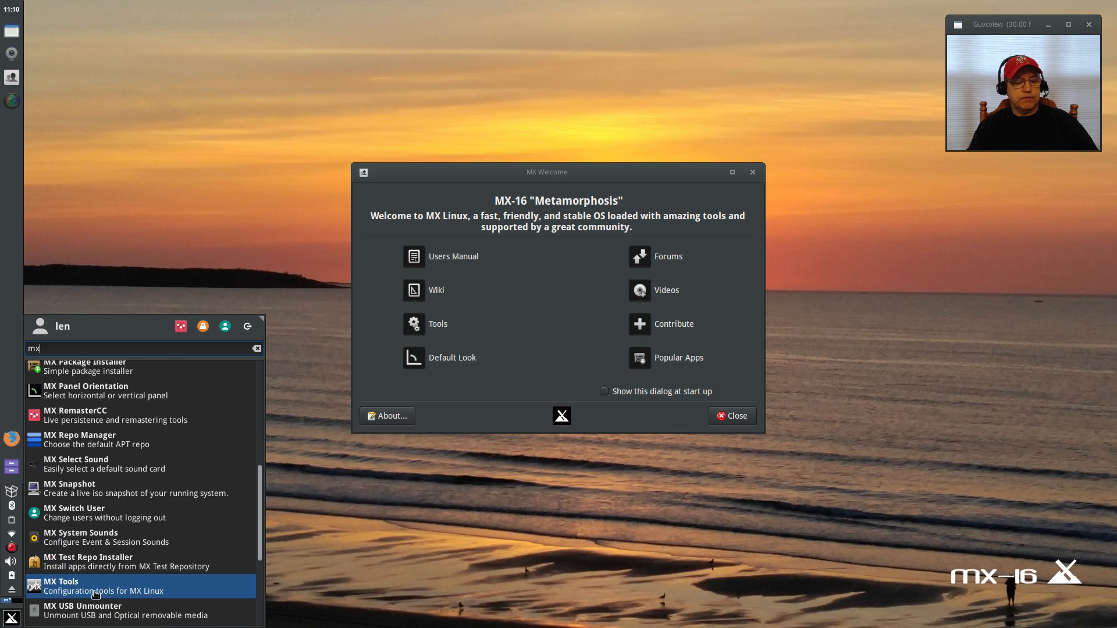
pyautogui.moveTo(89, 489)
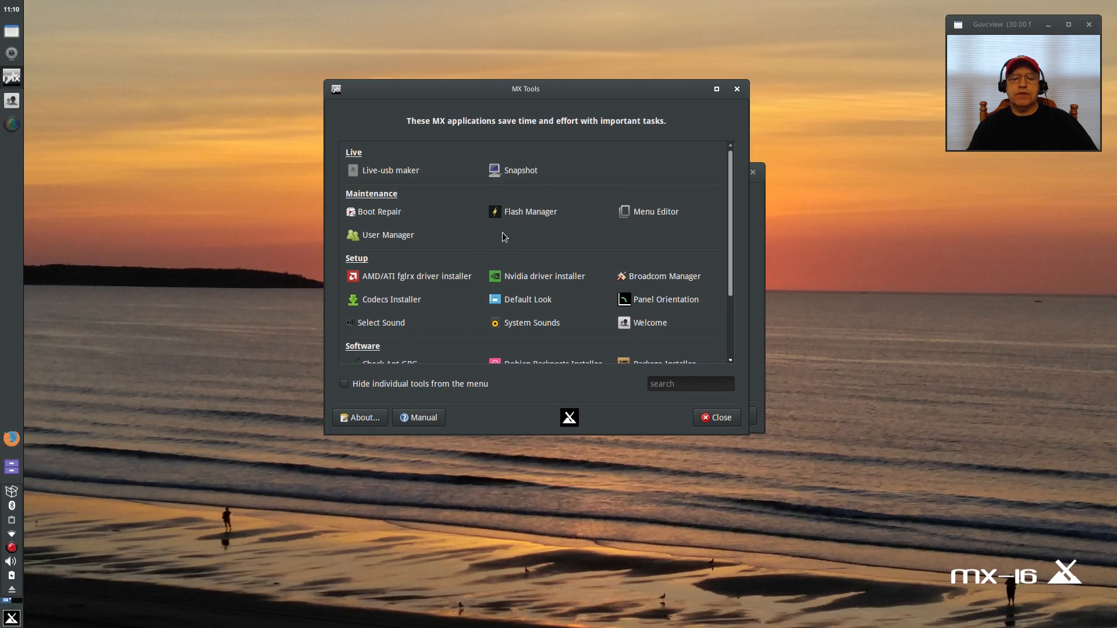
pyautogui.moveTo(389, 285)
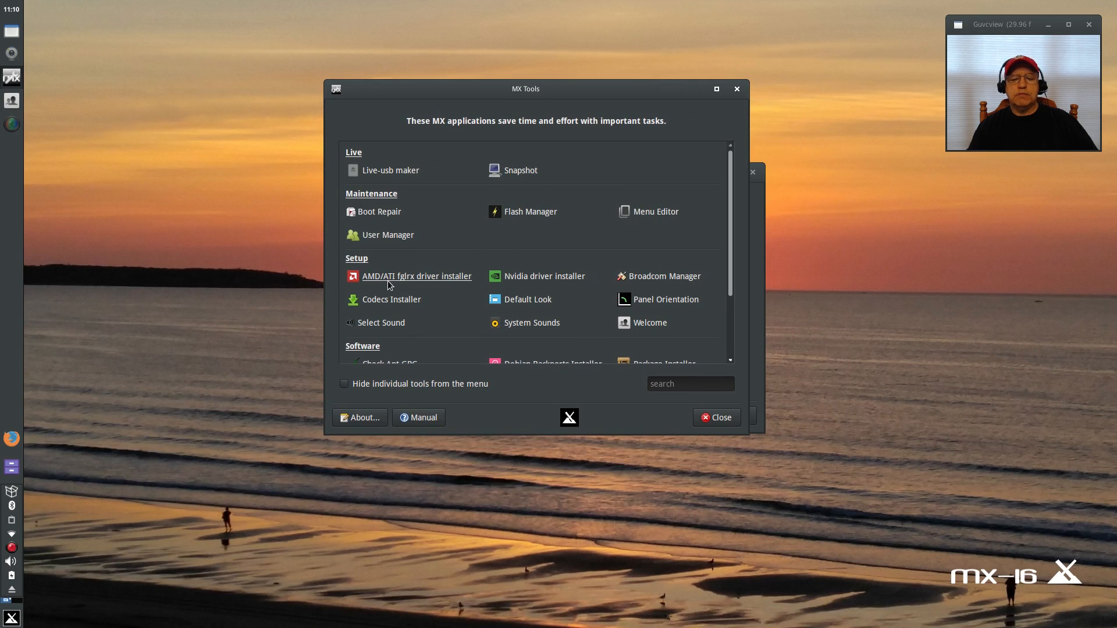
pyautogui.moveTo(464, 280)
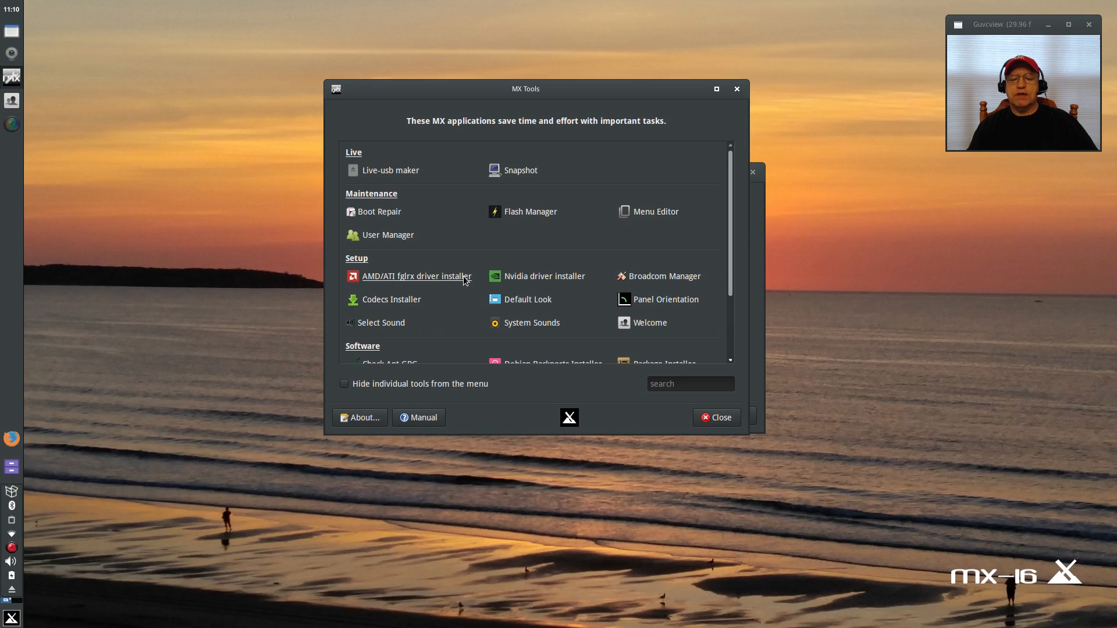
pyautogui.moveTo(648, 277)
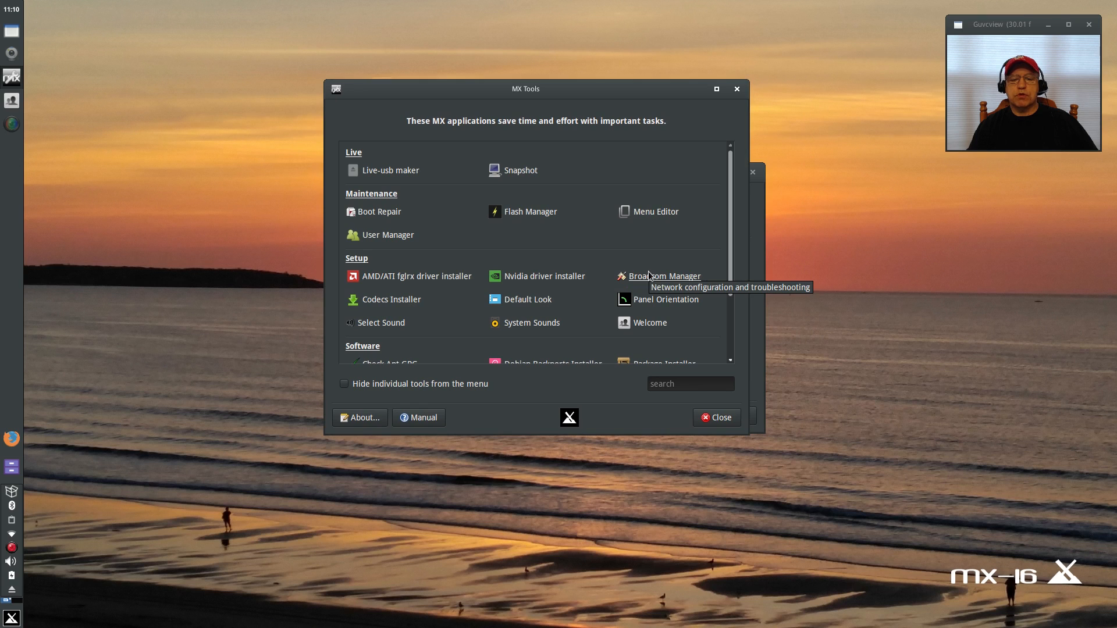
pyautogui.moveTo(505, 282)
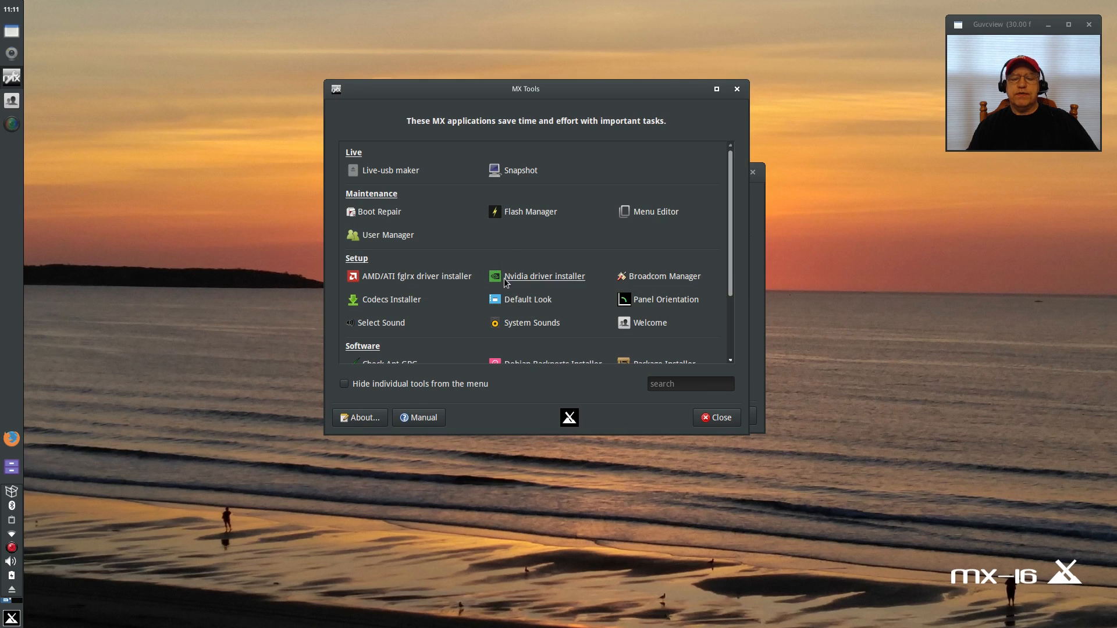
# - Scroll the MX Tools dashboard down to the Software section before closing it
pyautogui.scroll(-3)
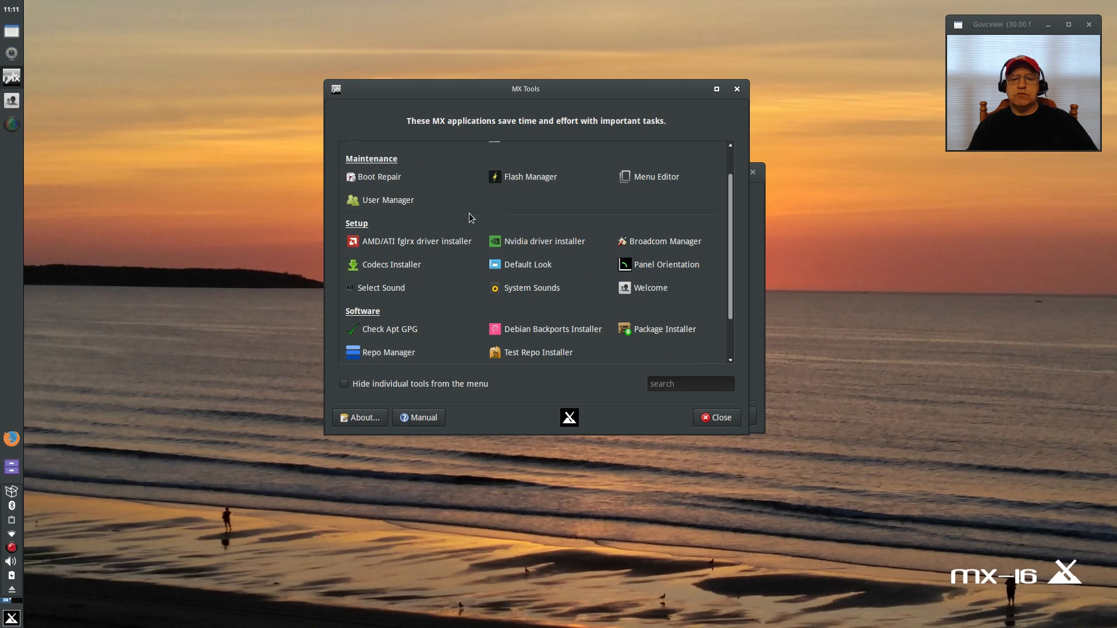
pyautogui.scroll(-3)
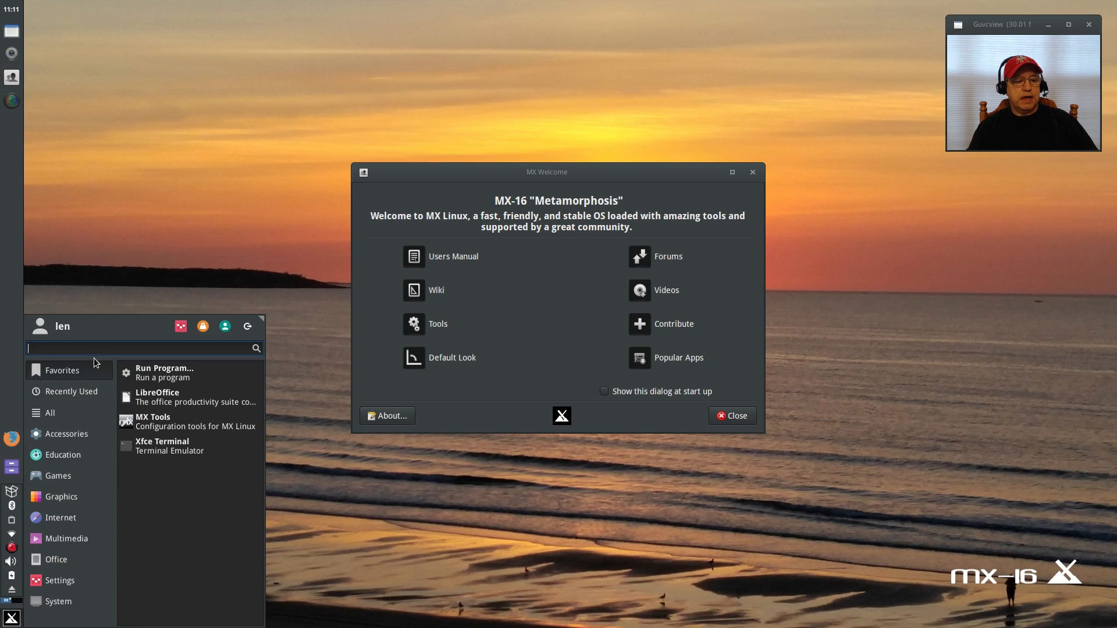
# - Search the menu for 'mx' and scroll past MX Welcome to the fglrx driver installer and Settings Manager
pyautogui.write('mx')
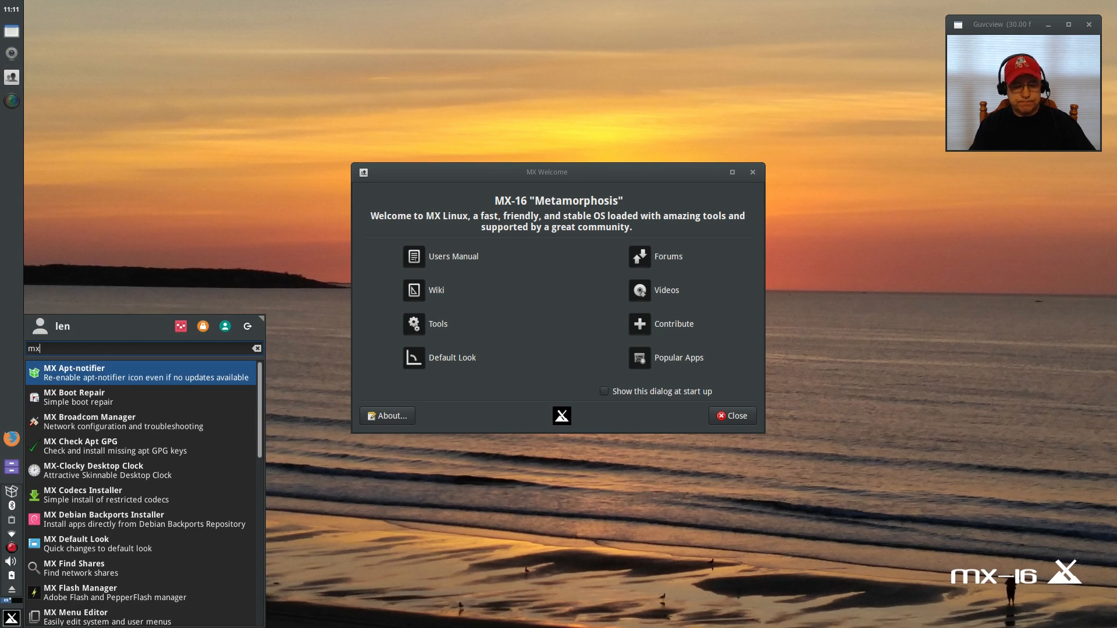
pyautogui.scroll(-3)
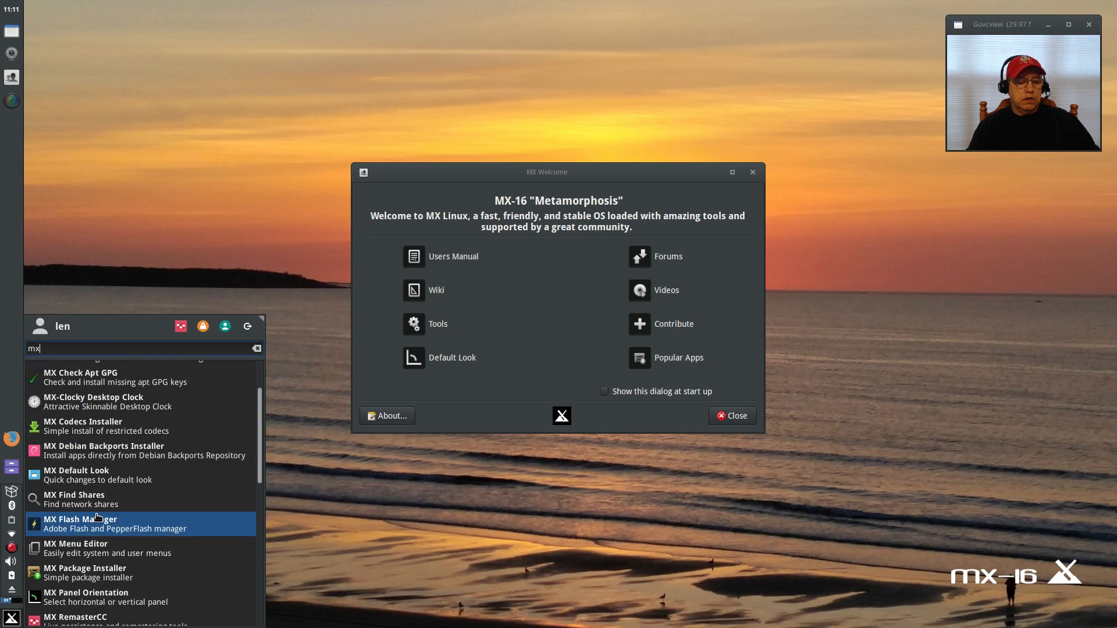
pyautogui.scroll(-3)
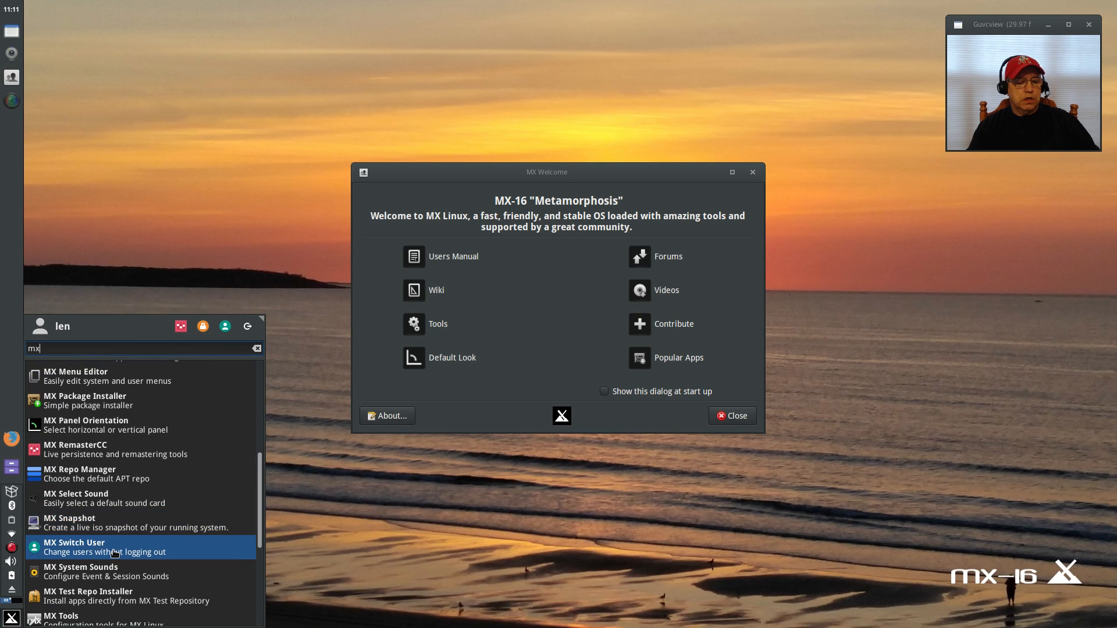
pyautogui.scroll(-3)
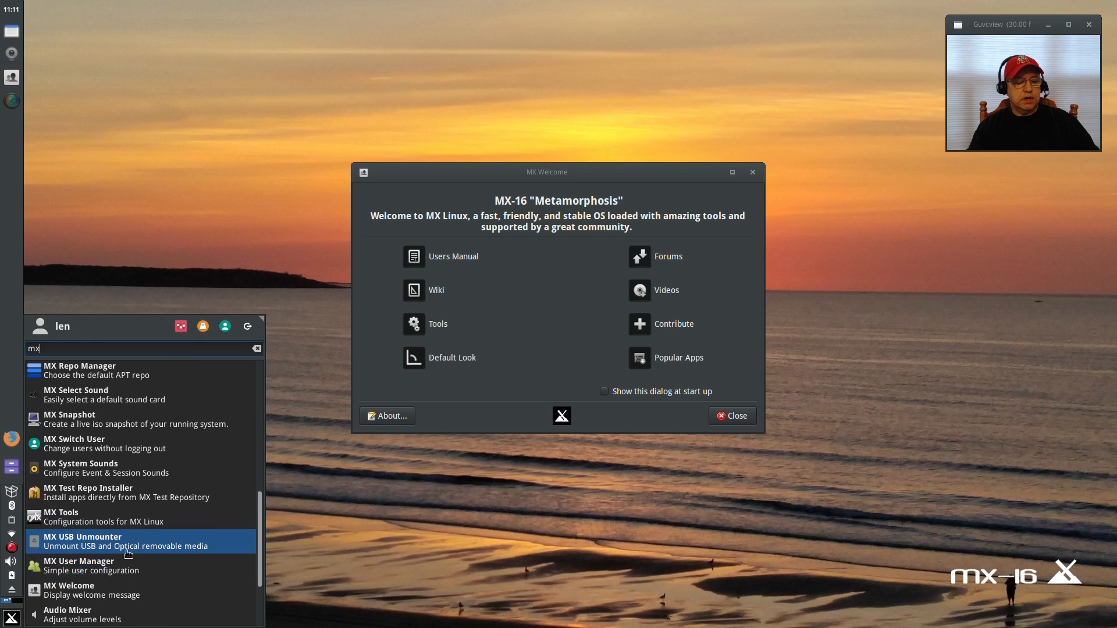
pyautogui.moveTo(118, 570)
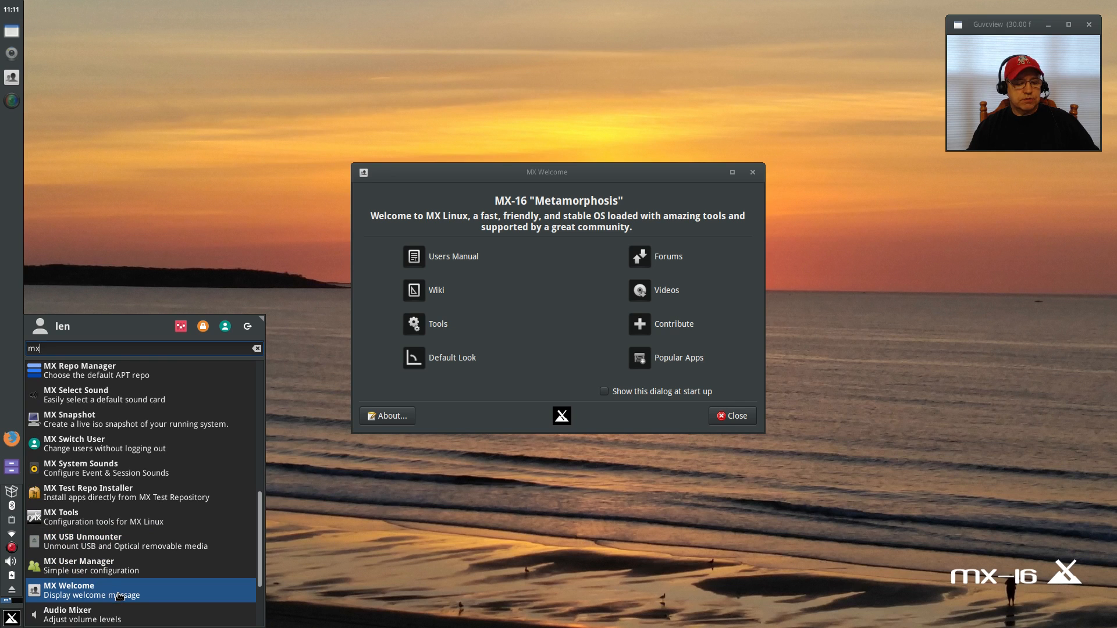
pyautogui.scroll(-3)
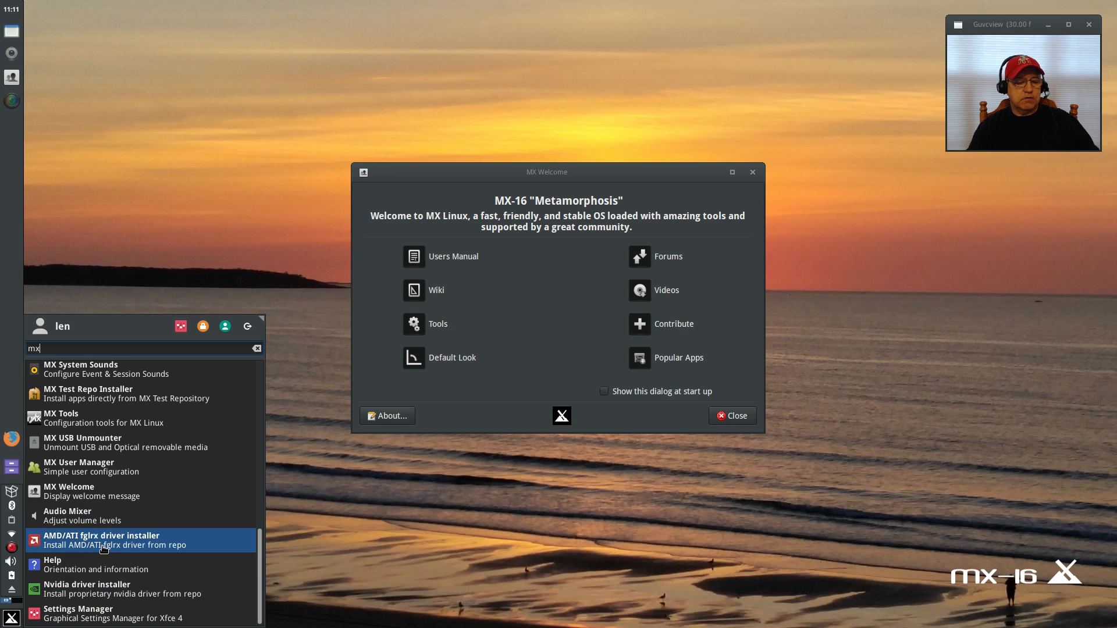
pyautogui.moveTo(98, 417)
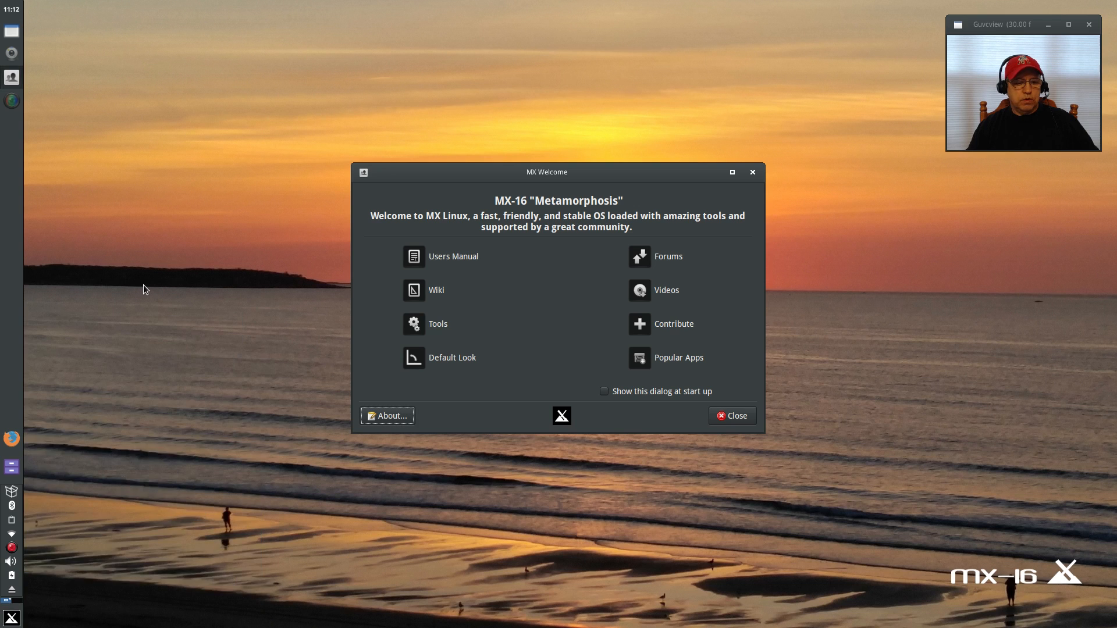
pyautogui.moveTo(182, 556)
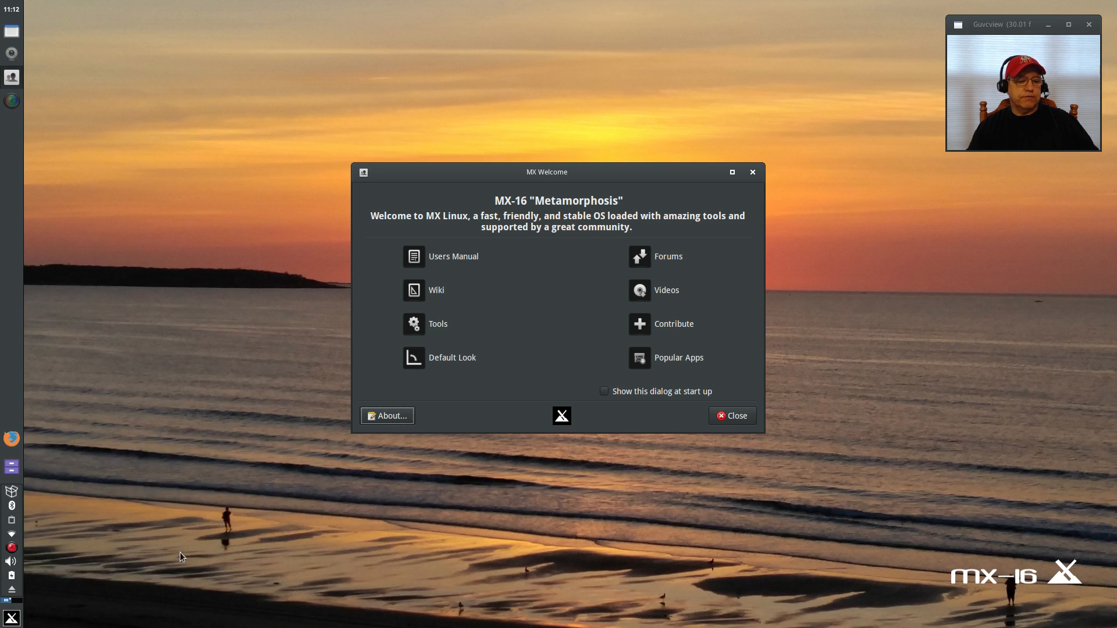
pyautogui.moveTo(227, 520)
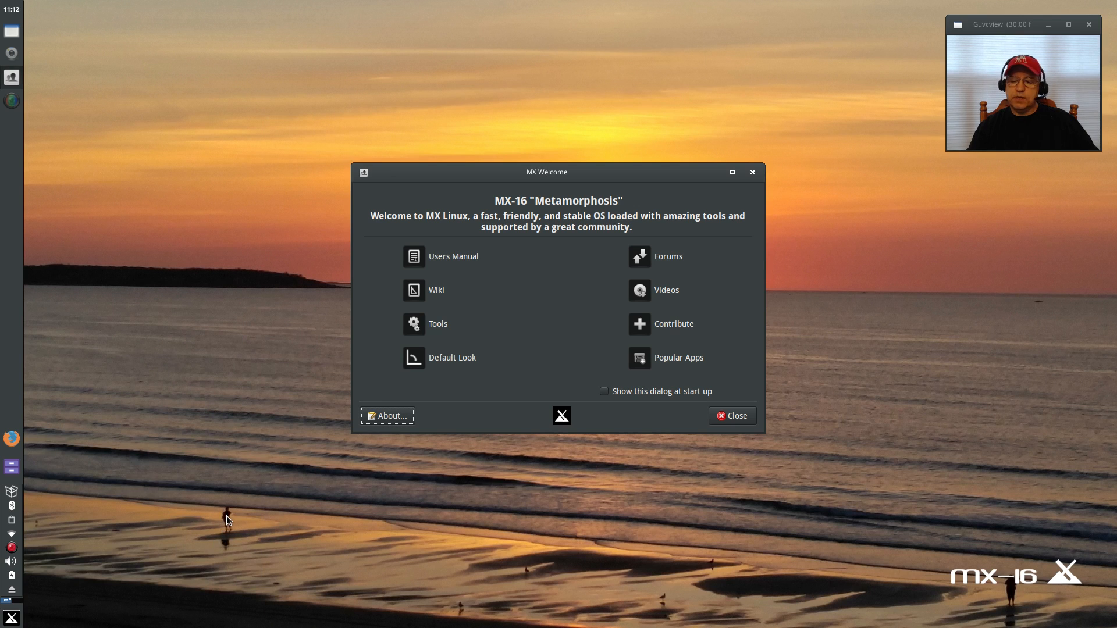
pyautogui.moveTo(525, 464)
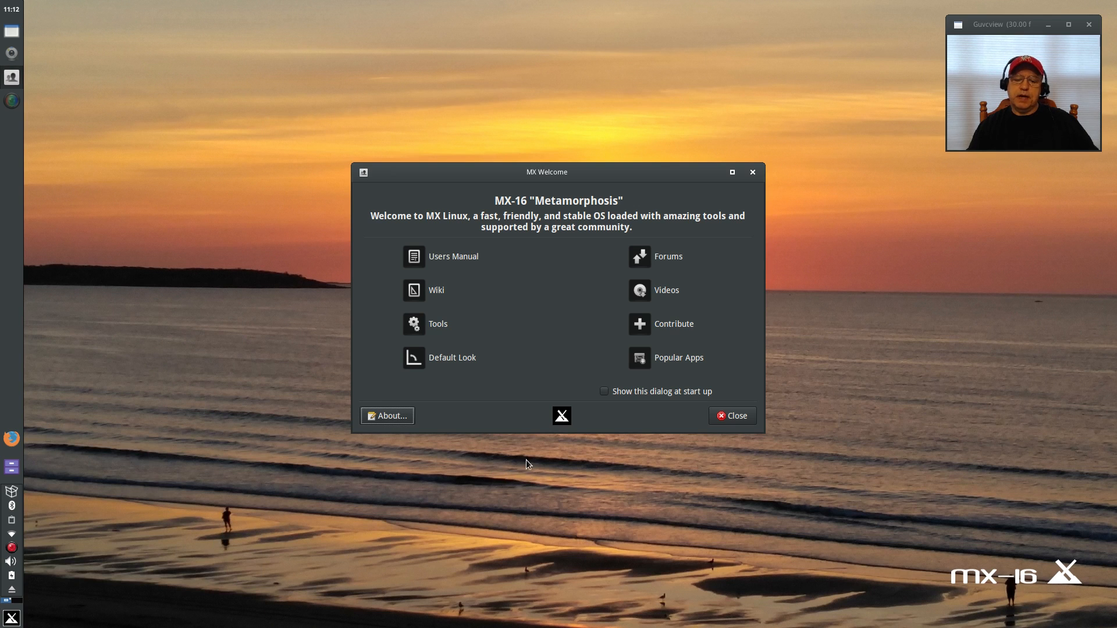
pyautogui.moveTo(553, 455)
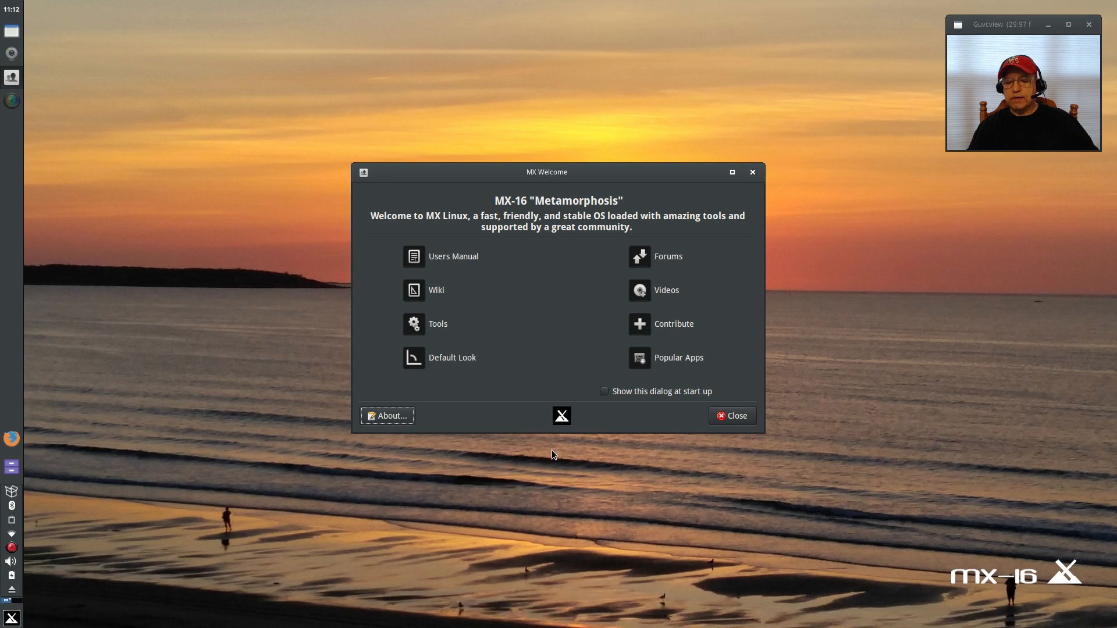
pyautogui.moveTo(569, 447)
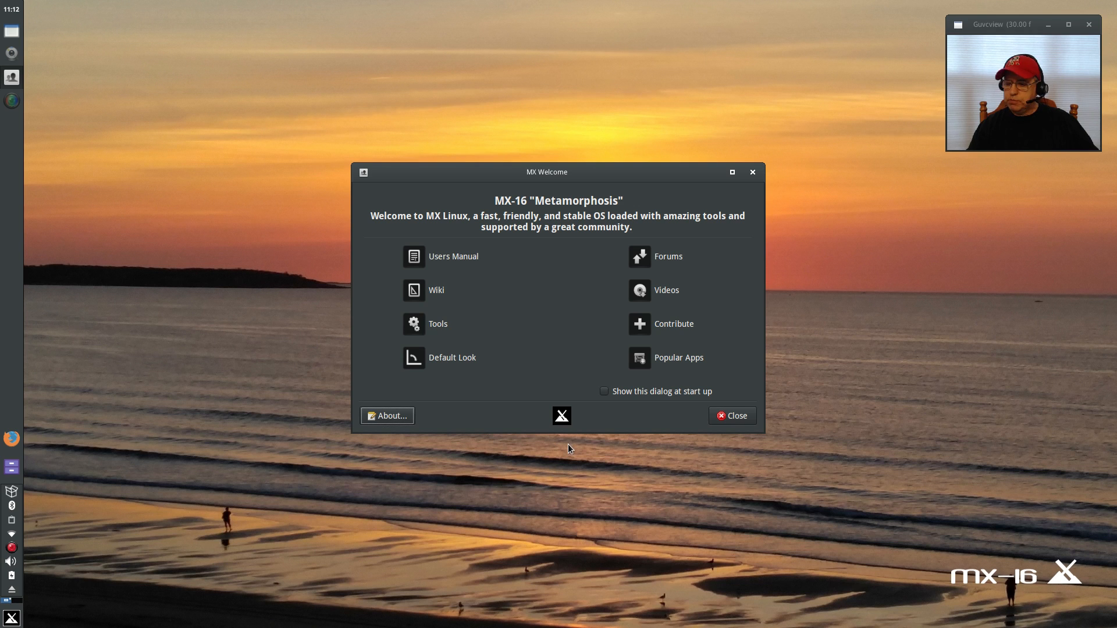
pyautogui.moveTo(566, 447)
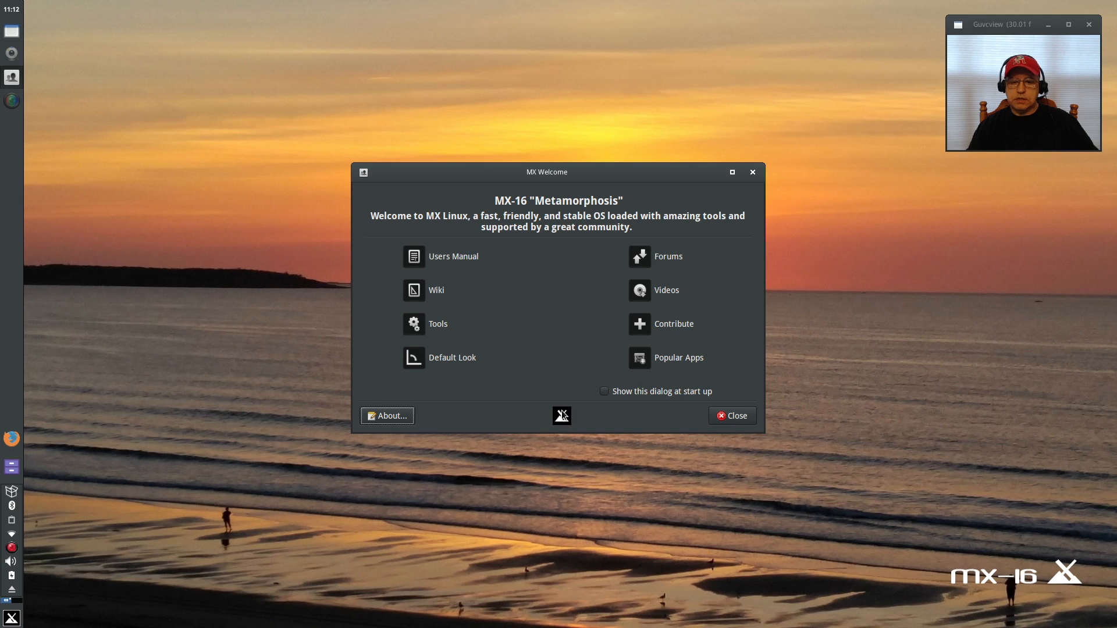
pyautogui.moveTo(567, 446)
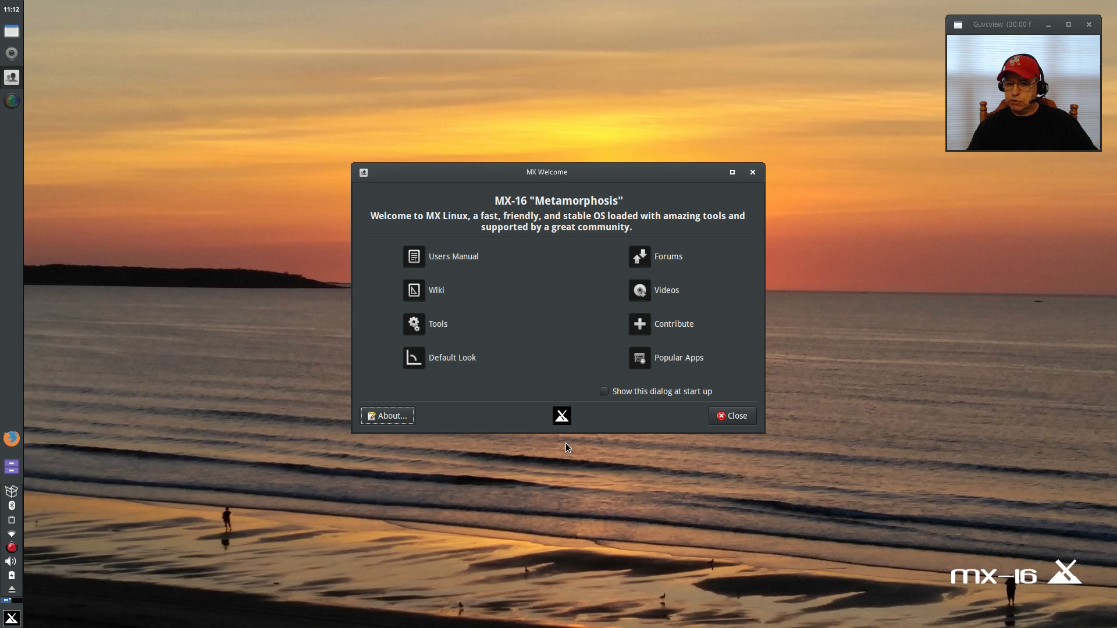
pyautogui.moveTo(563, 449)
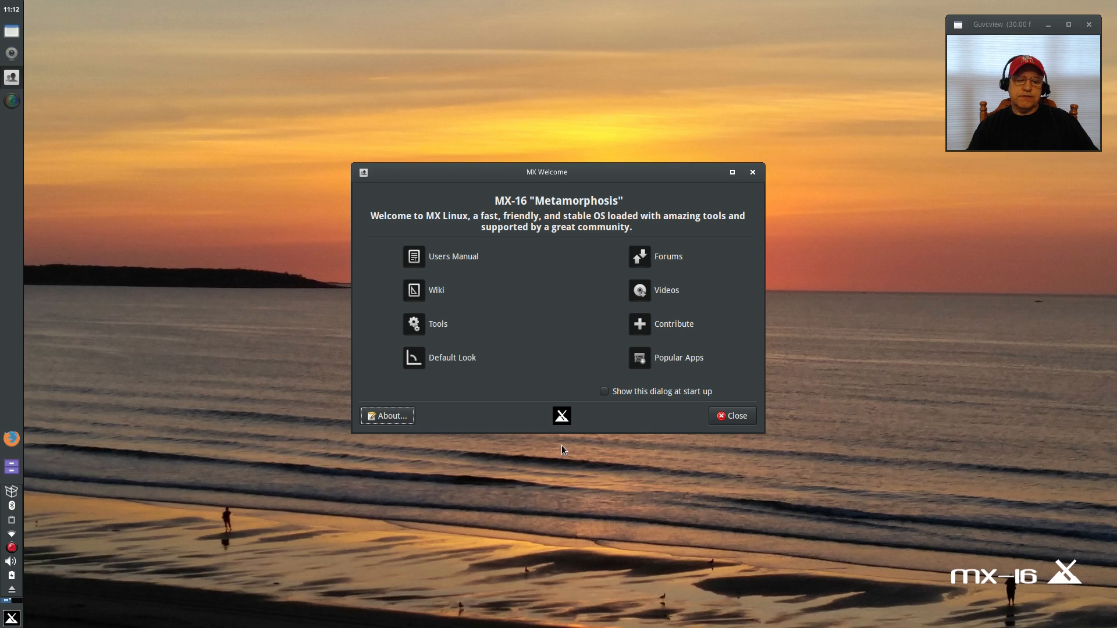
pyautogui.moveTo(567, 445)
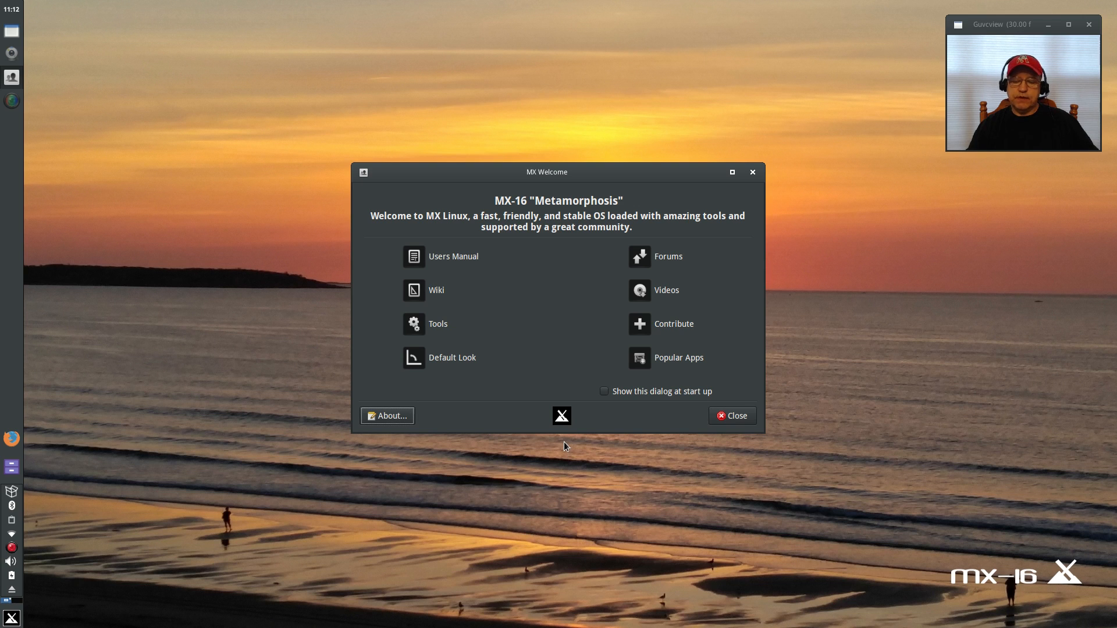
pyautogui.moveTo(567, 218)
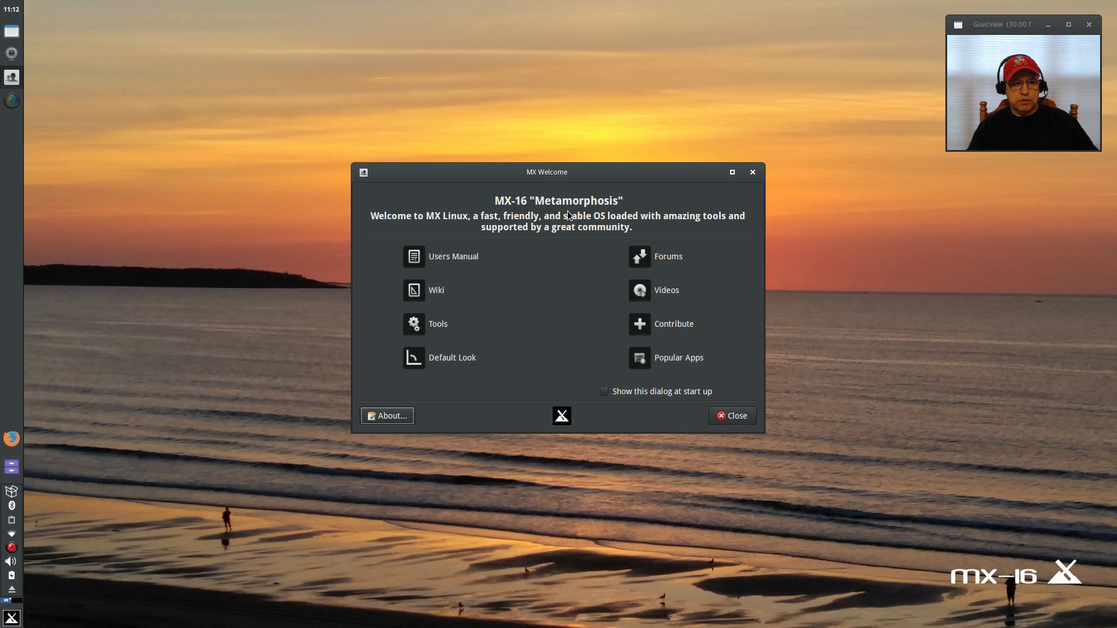
pyautogui.moveTo(581, 212)
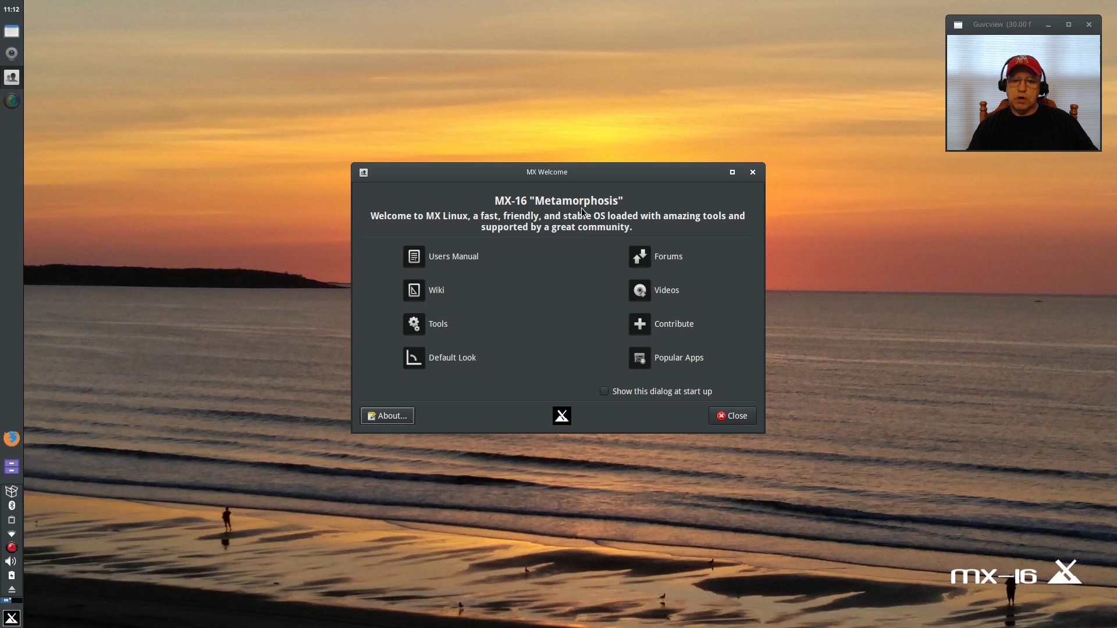